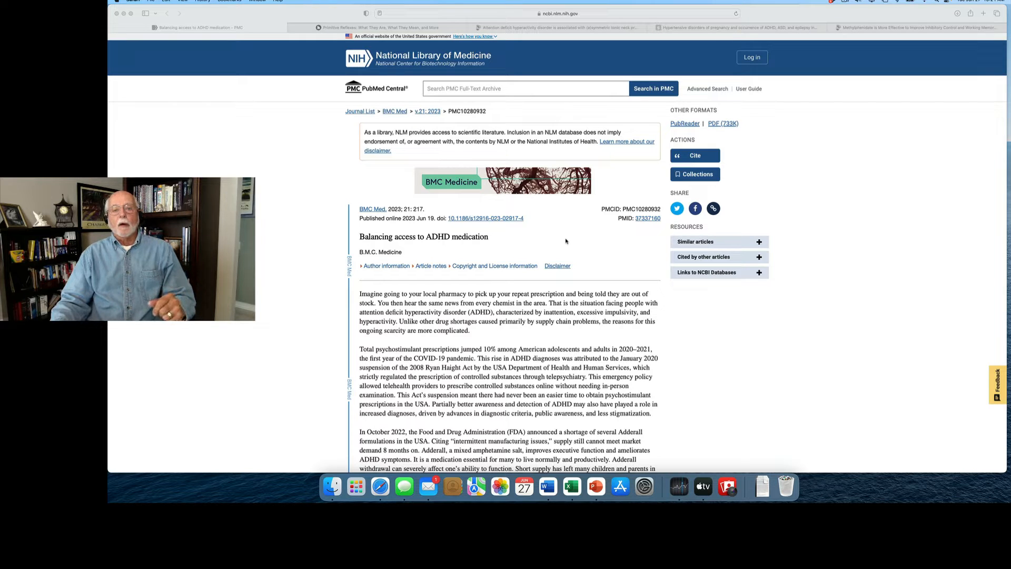
Read down the current article, then switch to the Frontiers ADHD–asymmetric tonic neck reflexes review tab
scroll("down", 3)
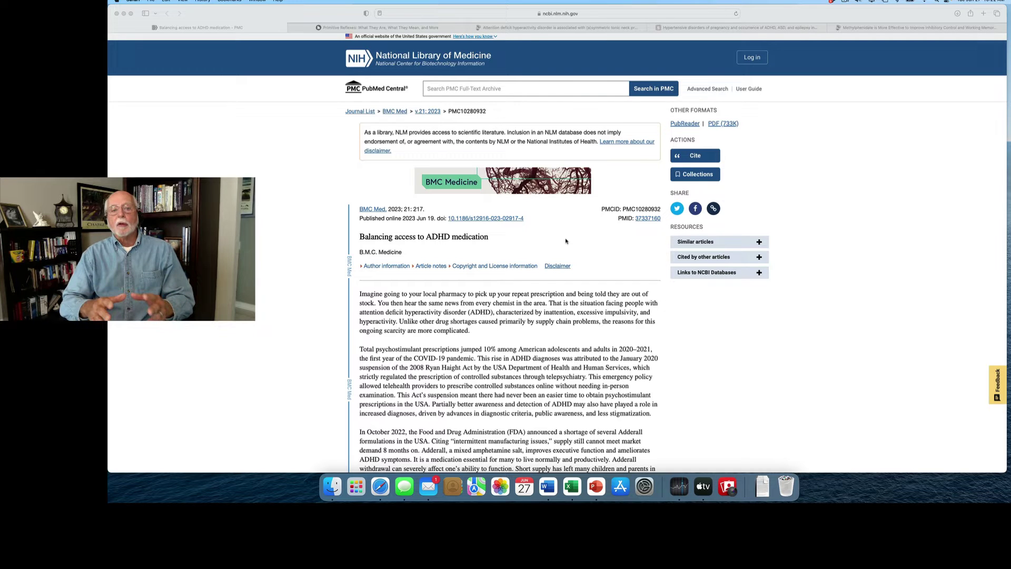
scroll("down", 3)
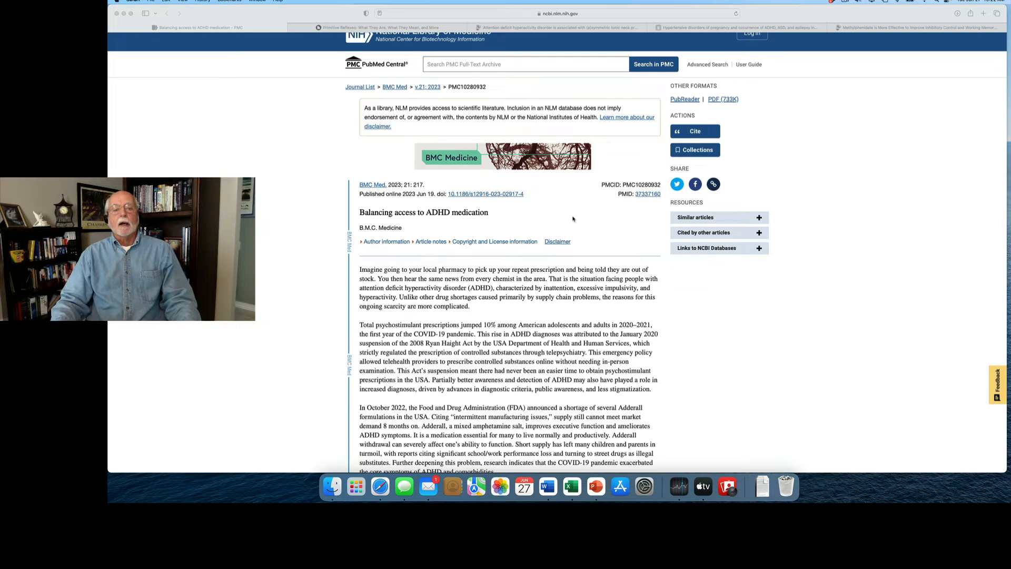
scroll("down", 3)
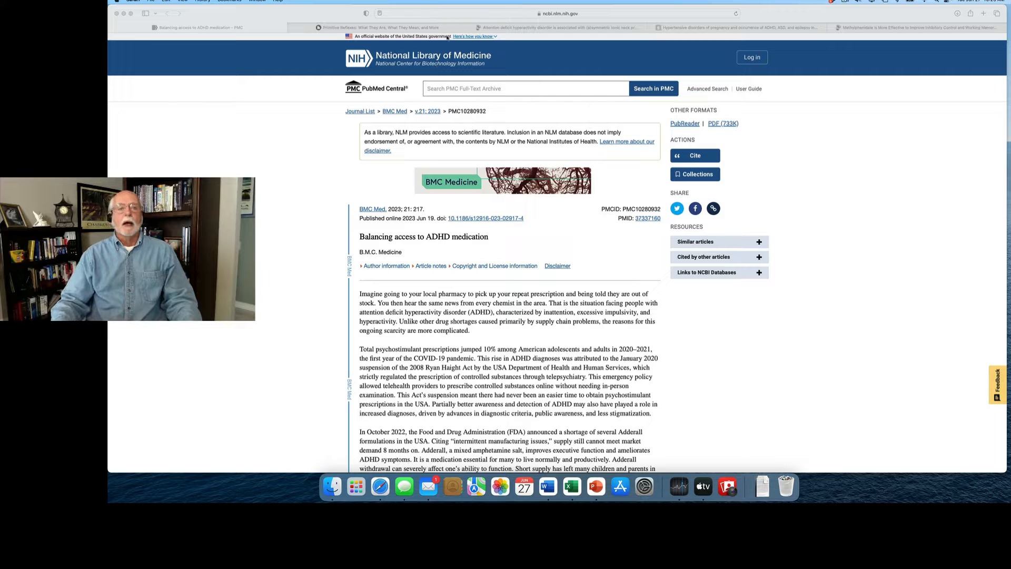
left_click(552, 28)
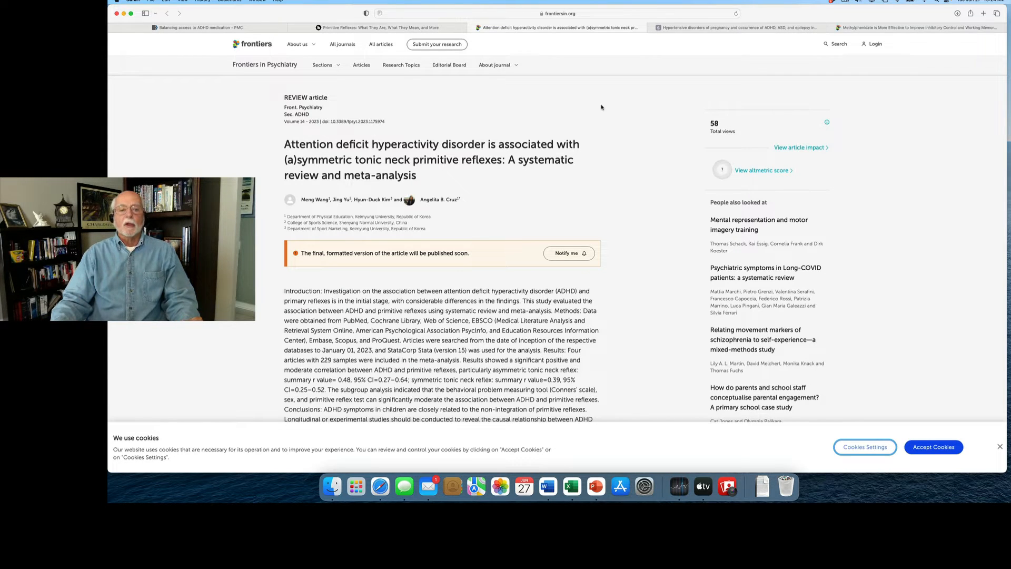
Scroll the review past its abstract and keywords down to the Similar Articles section
scroll("down", 3)
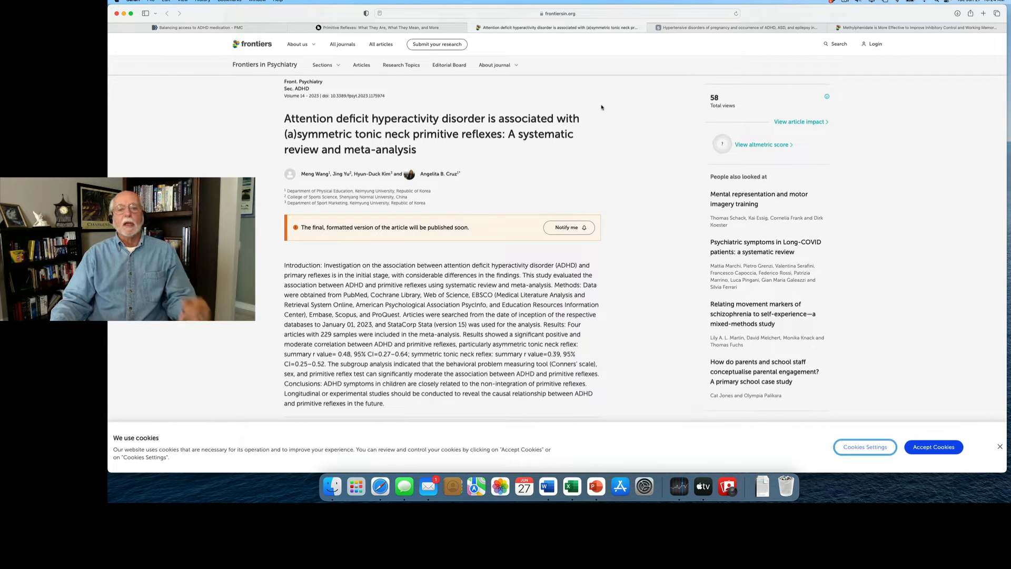
scroll("down", 3)
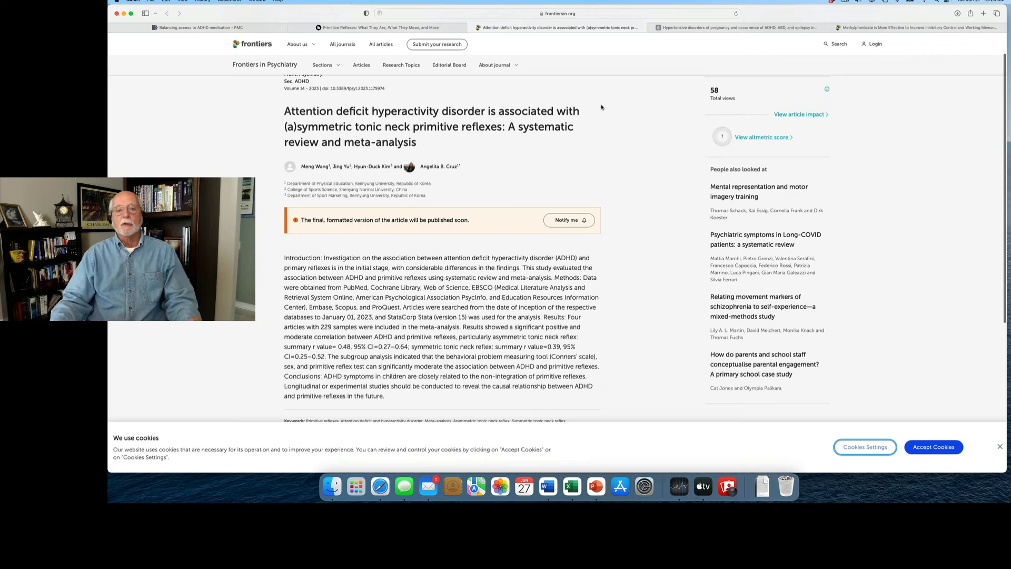
scroll("down", 3)
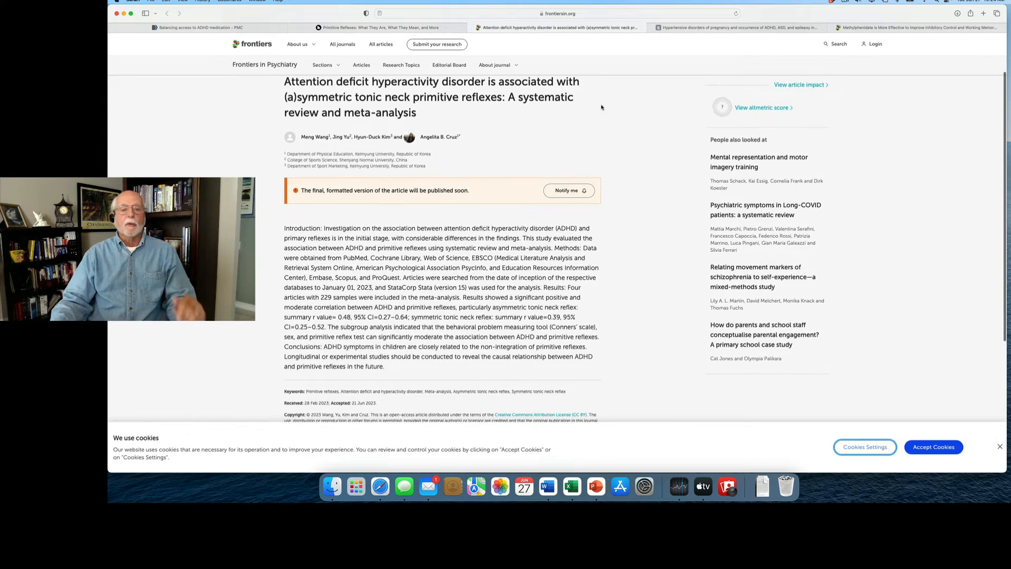
scroll("down", 3)
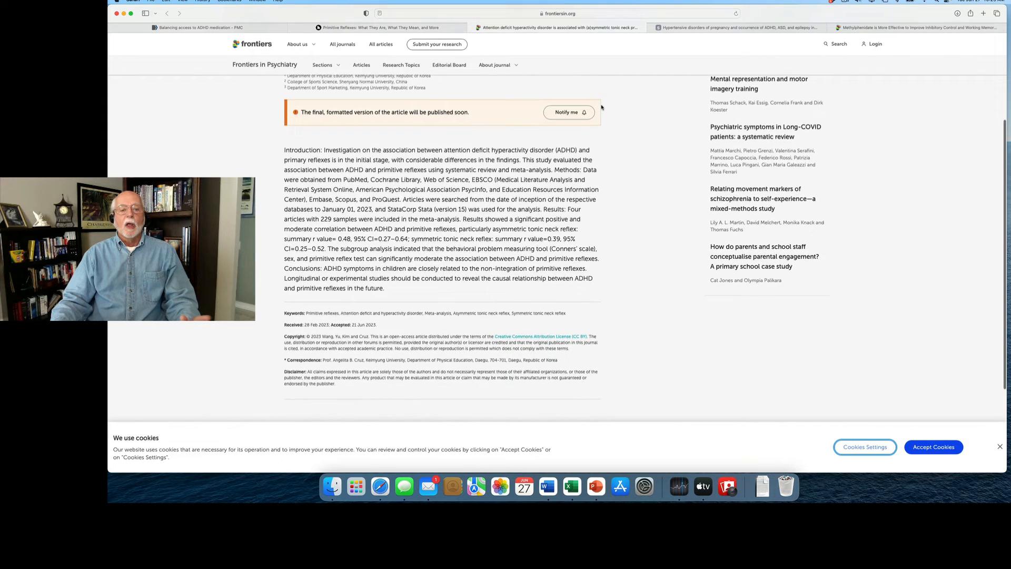
scroll("down", 3)
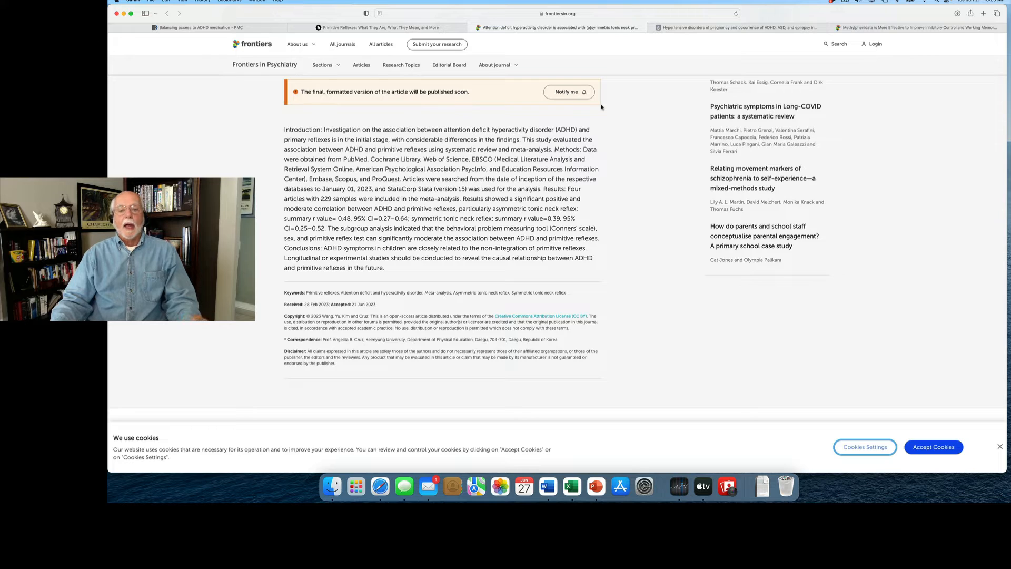
mouse_move(625, 120)
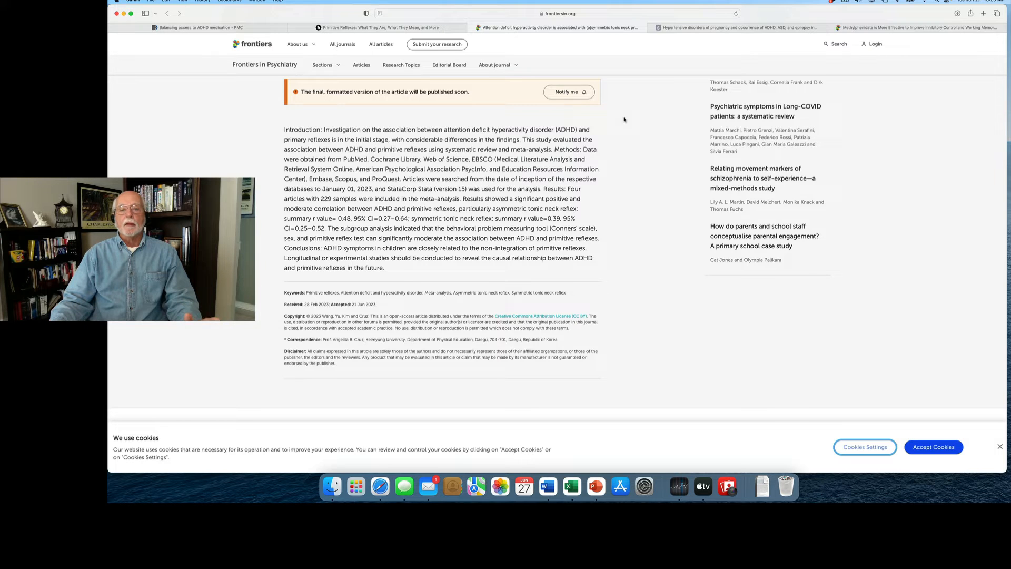
scroll("down", 3)
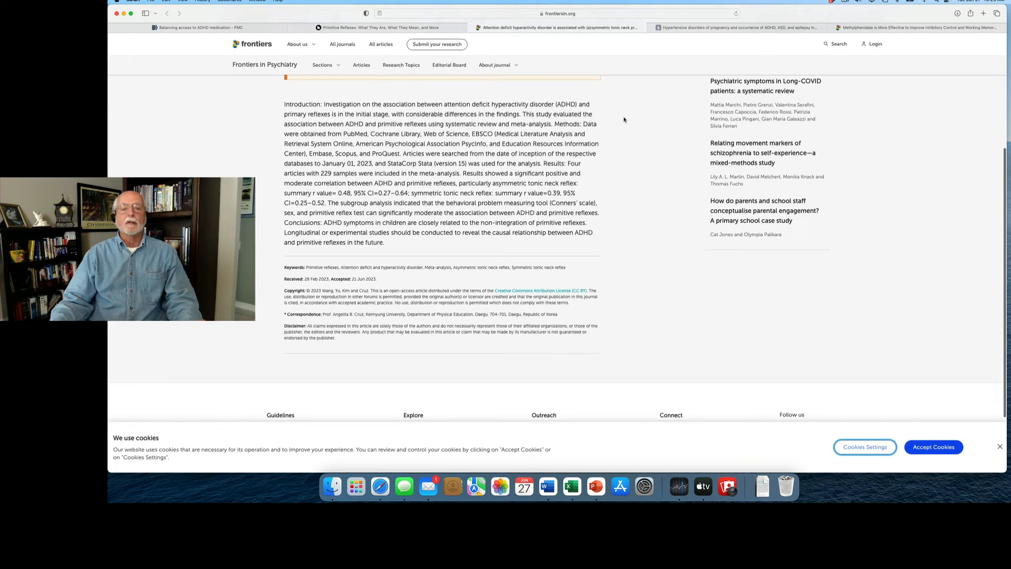
scroll("down", 3)
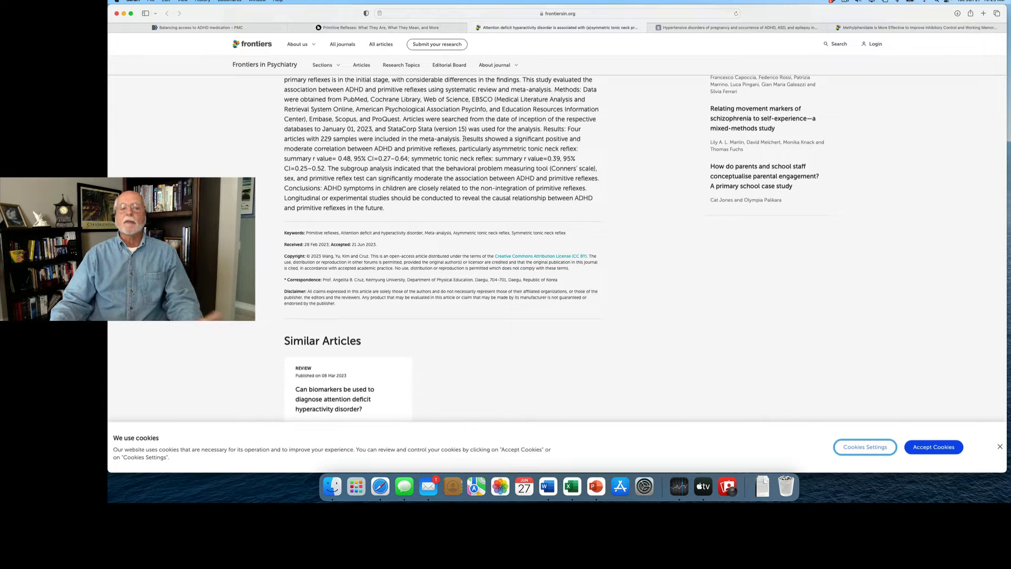
Highlight the abstract's 'Results showed…' sentence on the significant positive moderate ADHD–reflex correlation
left_click_drag(463, 139, 463, 148)
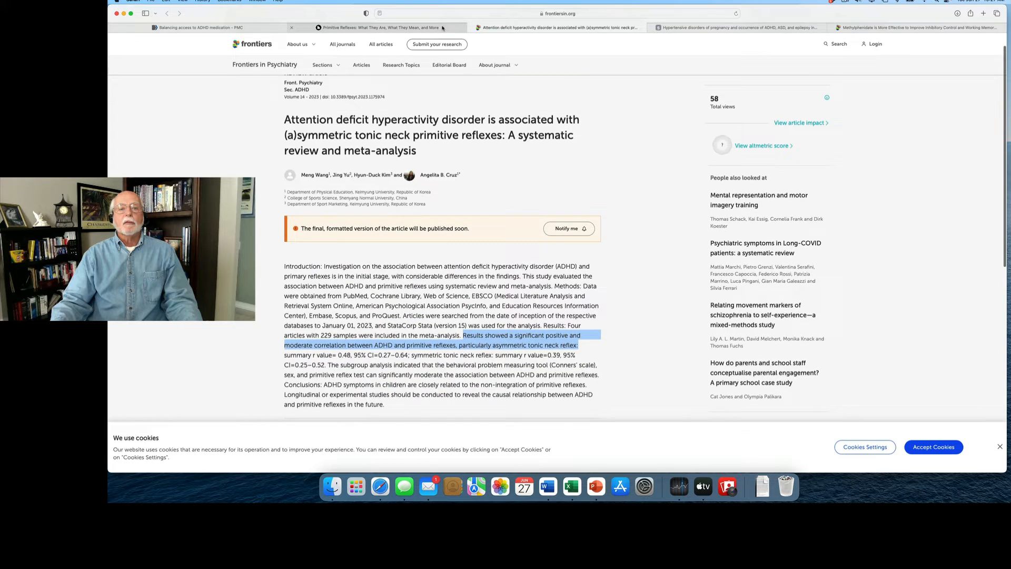
Switch to the Healthline primitive reflexes article and scroll through rooting, Moro and stepping reflexes
left_click(383, 27)
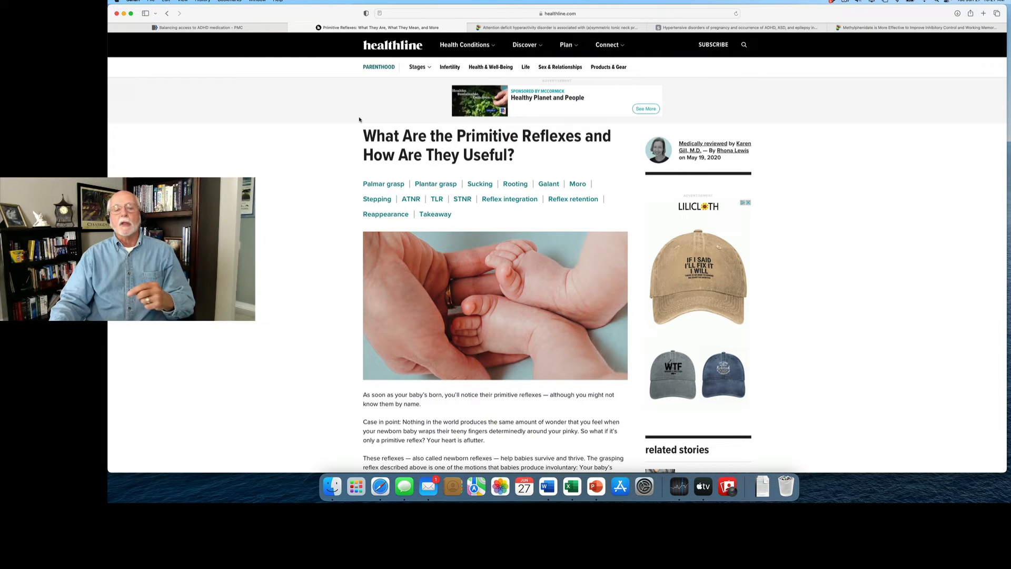
mouse_move(371, 116)
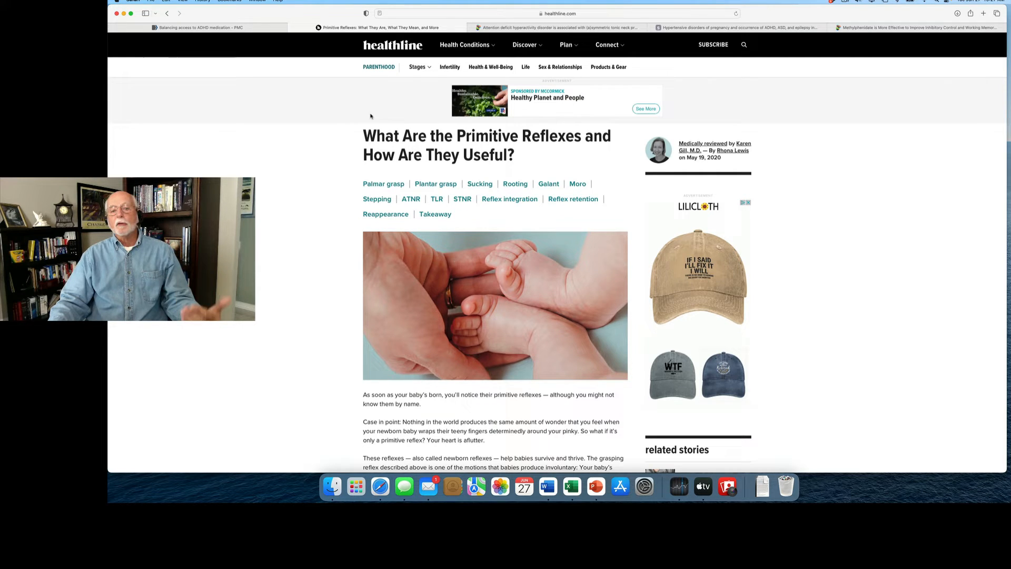
scroll("down", 3)
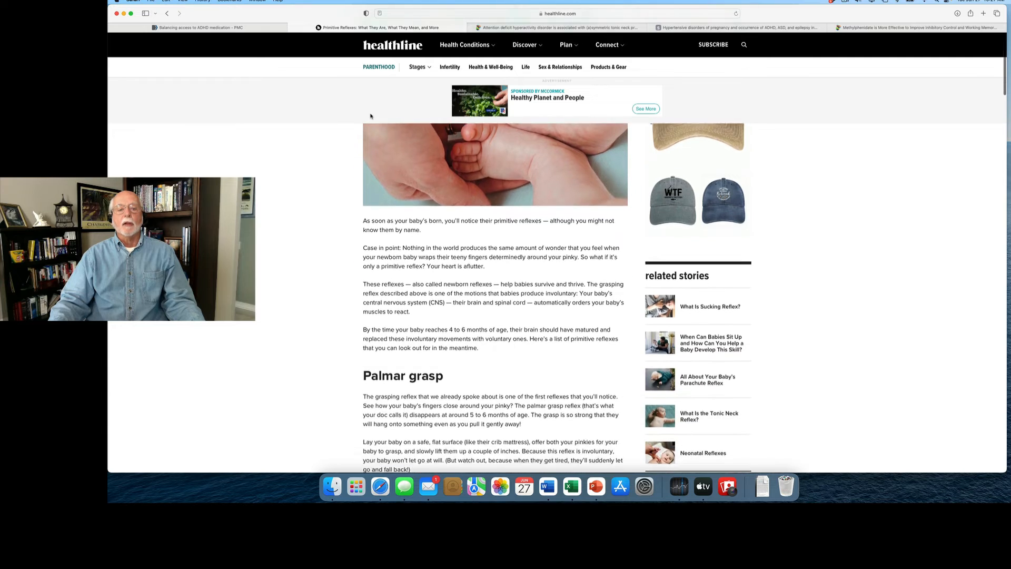
scroll("down", 3)
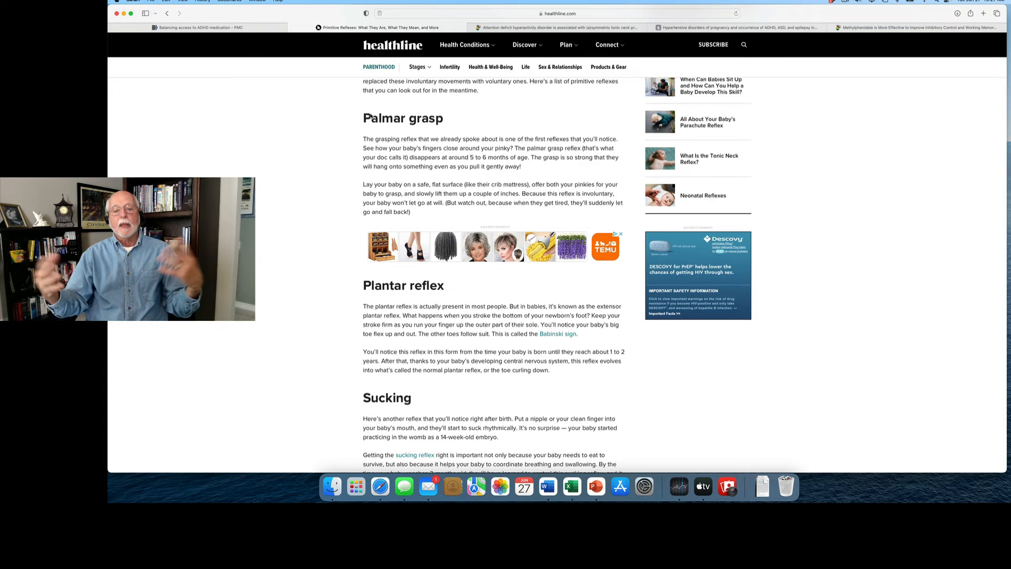
scroll("down", 3)
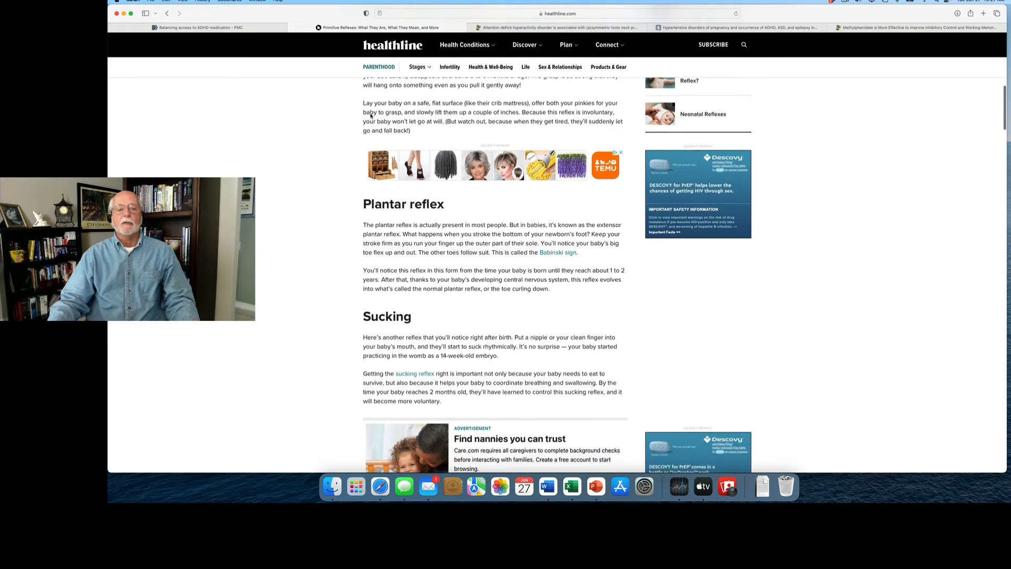
scroll("down", 3)
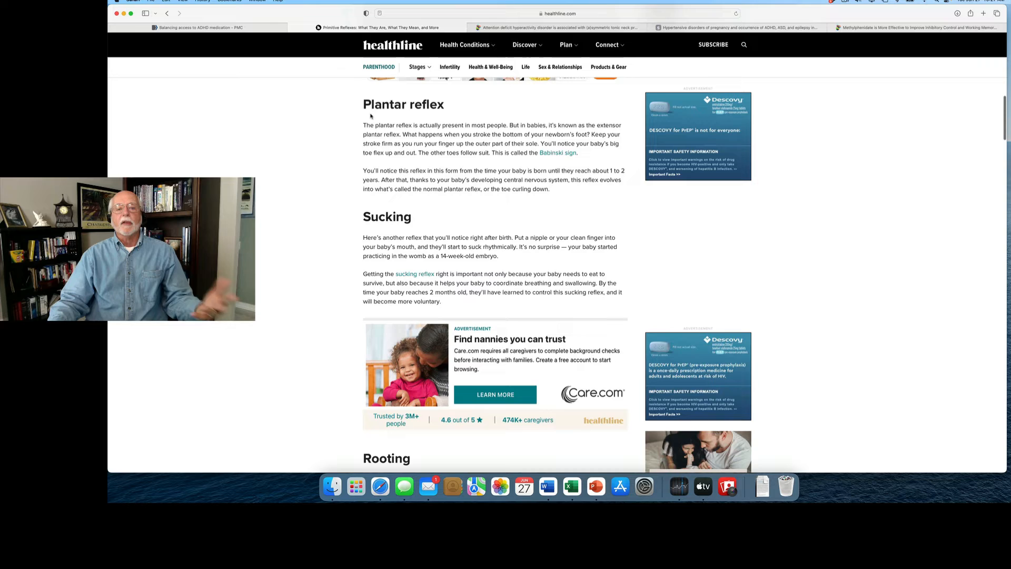
scroll("down", 3)
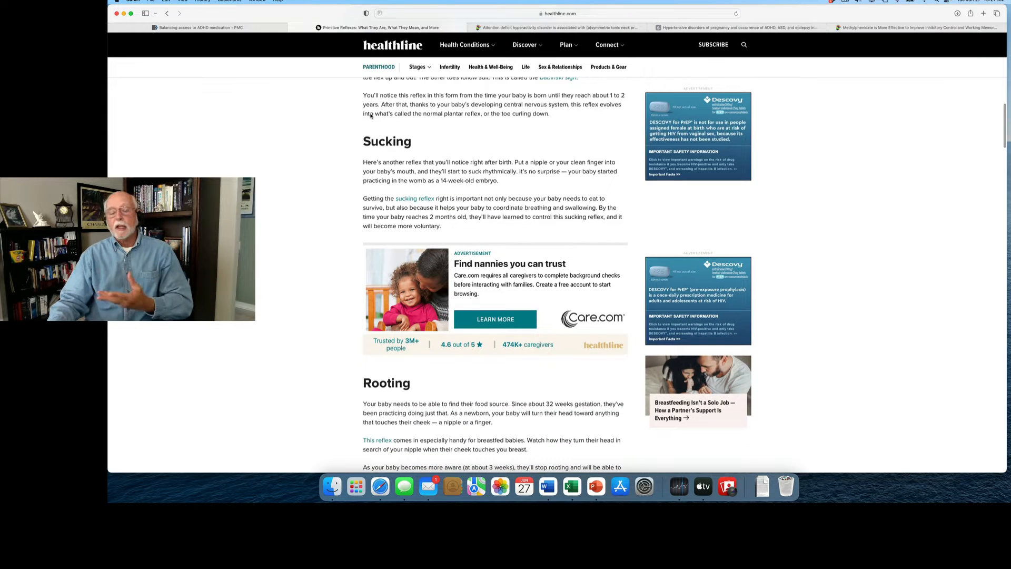
scroll("down", 3)
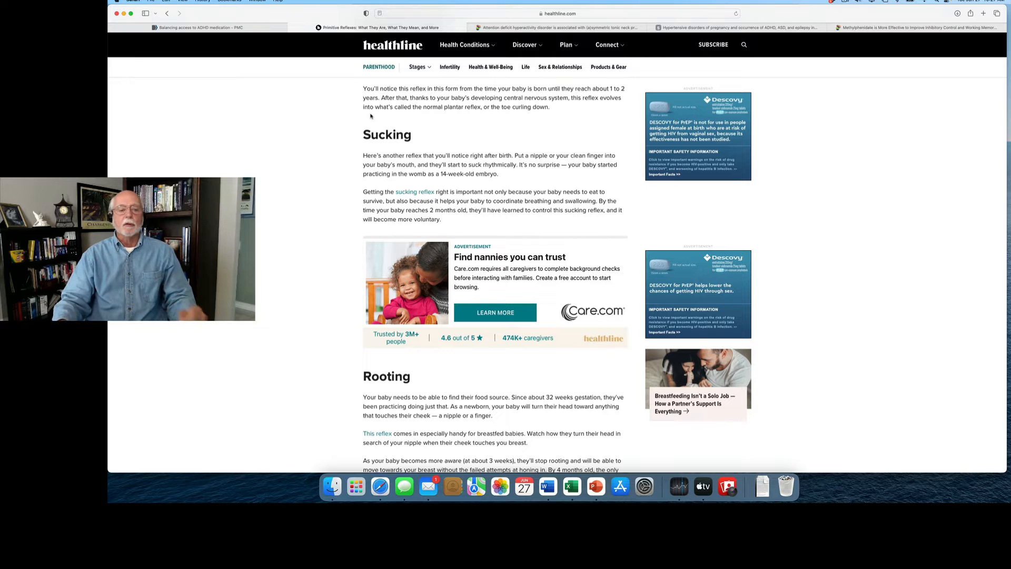
Continue down until the ATNR, TLR and STNR reflex sections are on screen
scroll("down", 3)
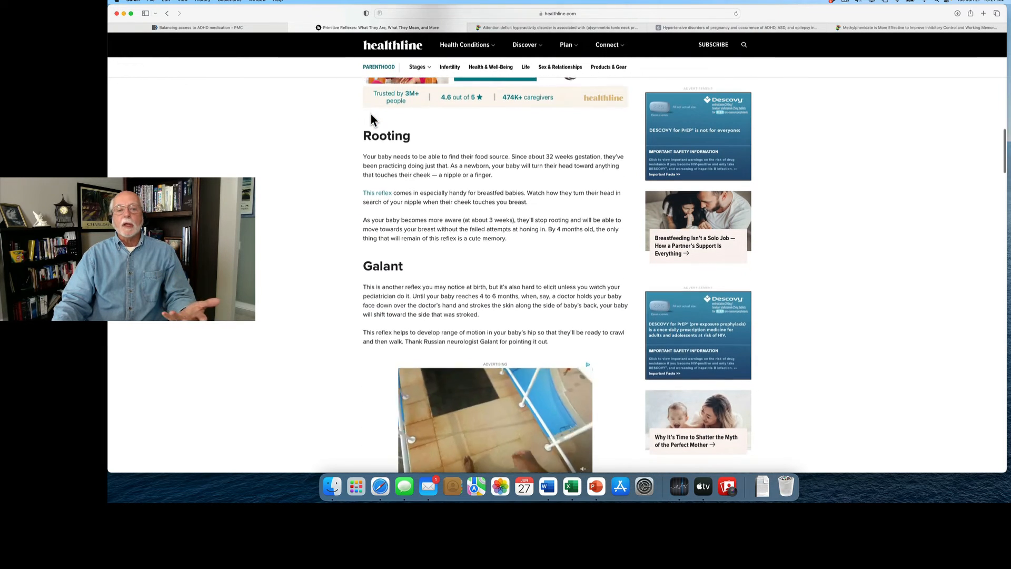
scroll("down", 3)
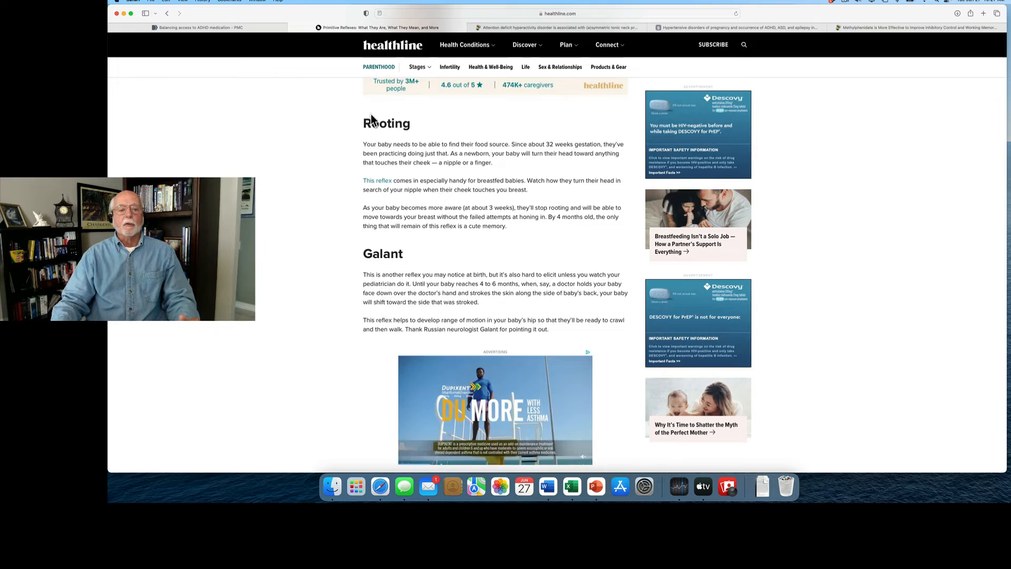
scroll("down", 3)
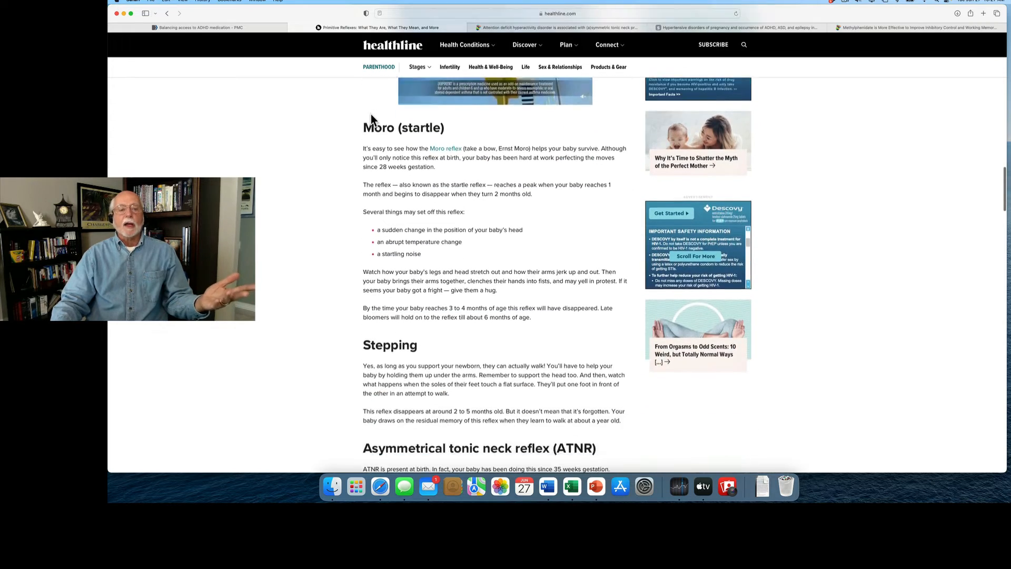
scroll("down", 3)
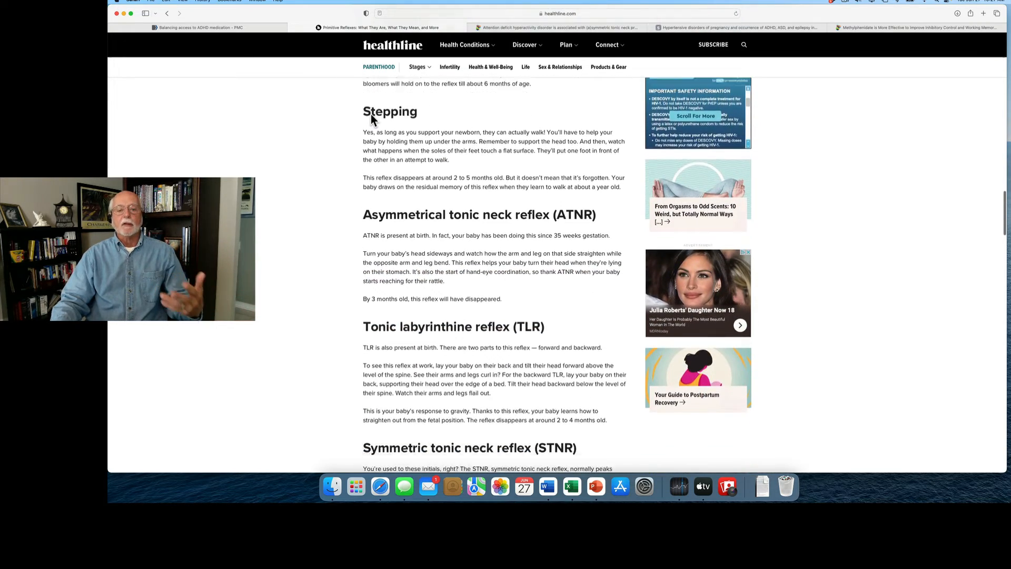
scroll("down", 3)
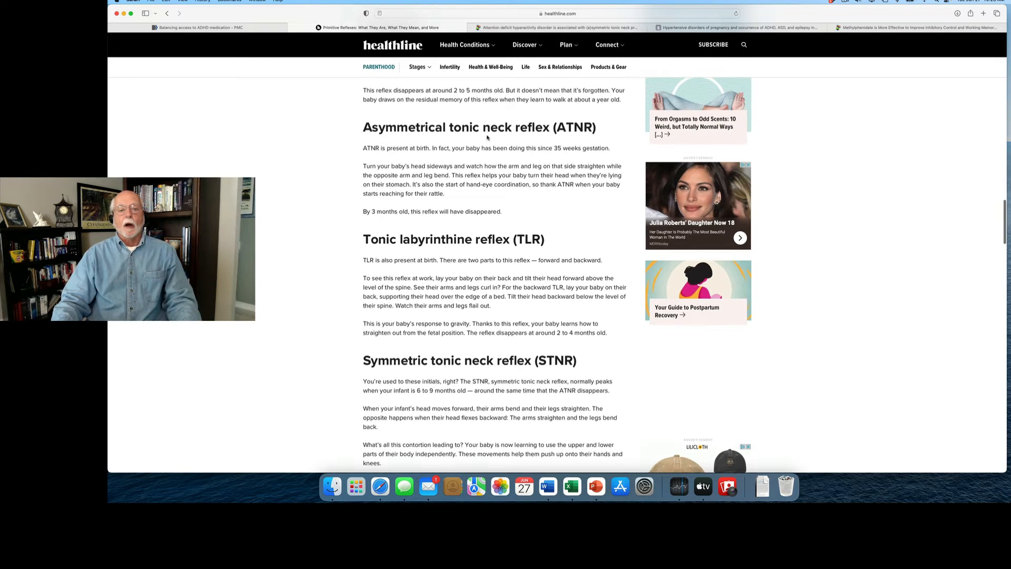
scroll("down", 3)
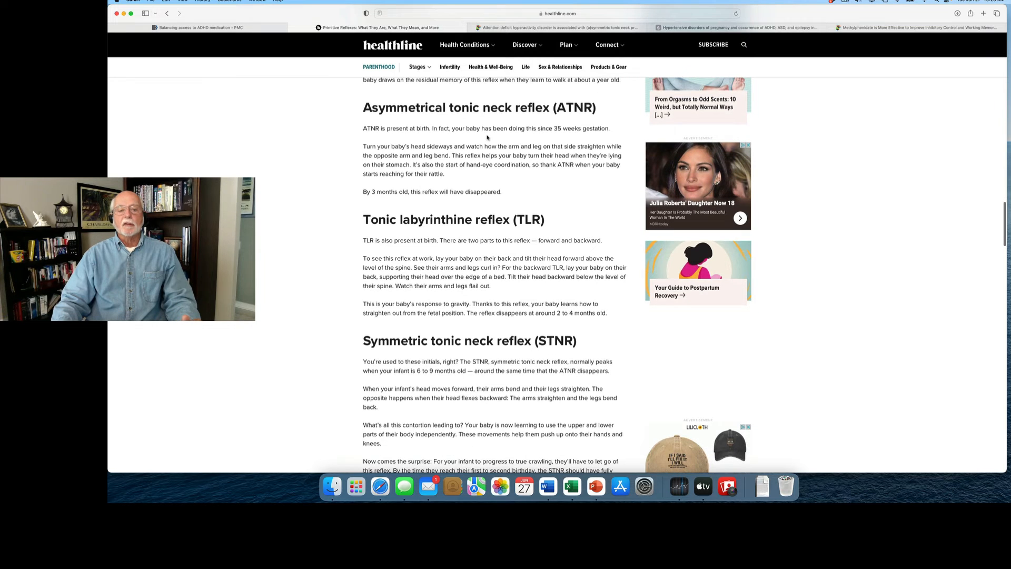
scroll("down", 3)
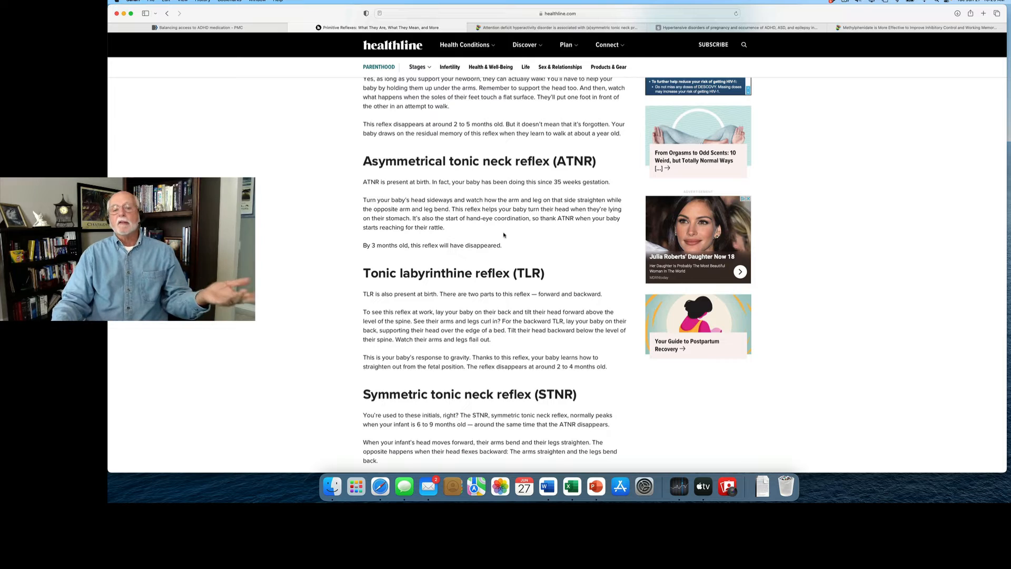
mouse_move(497, 242)
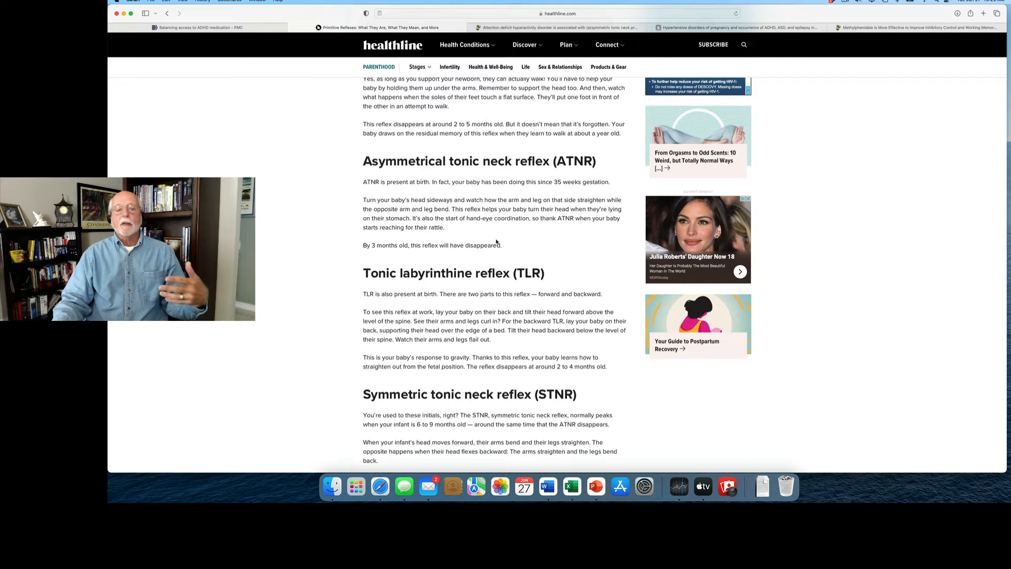
mouse_move(517, 234)
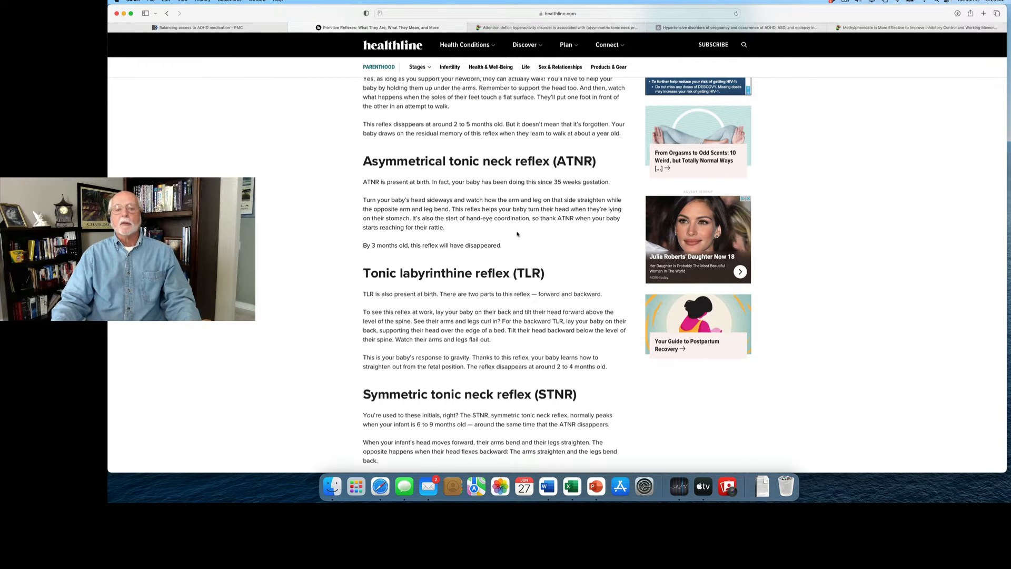
scroll("down", 3)
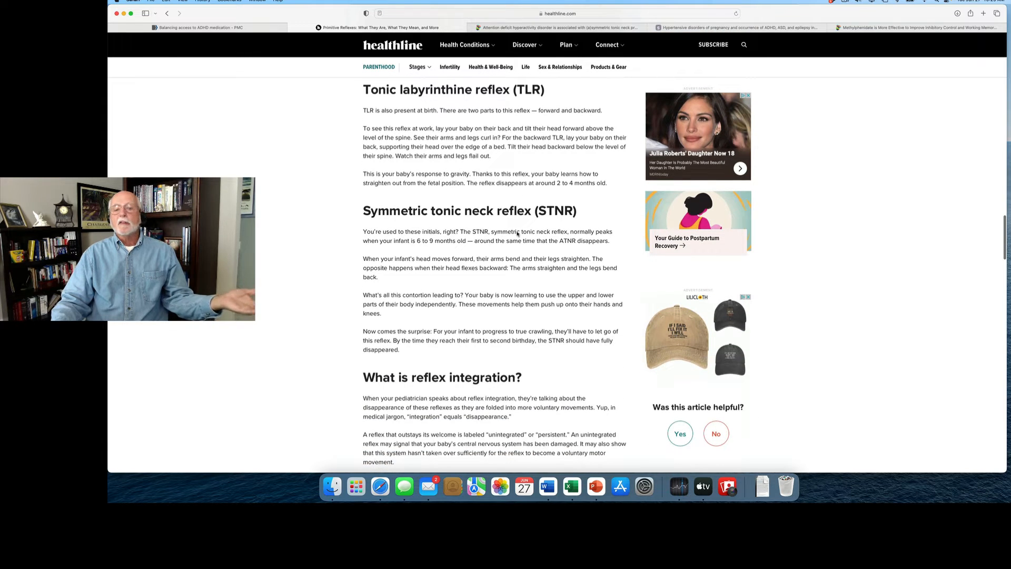
scroll("down", 3)
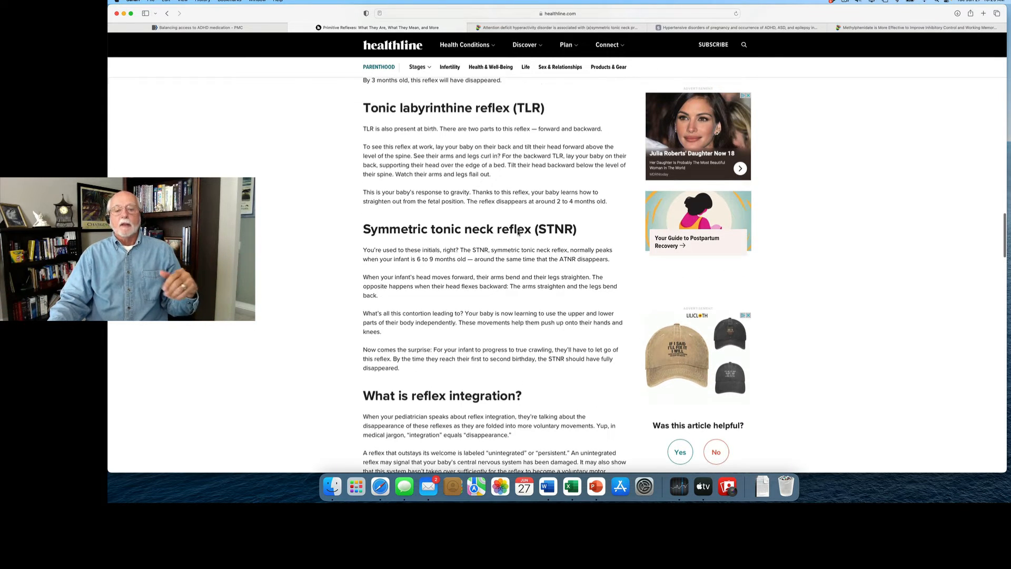
scroll("up", 3)
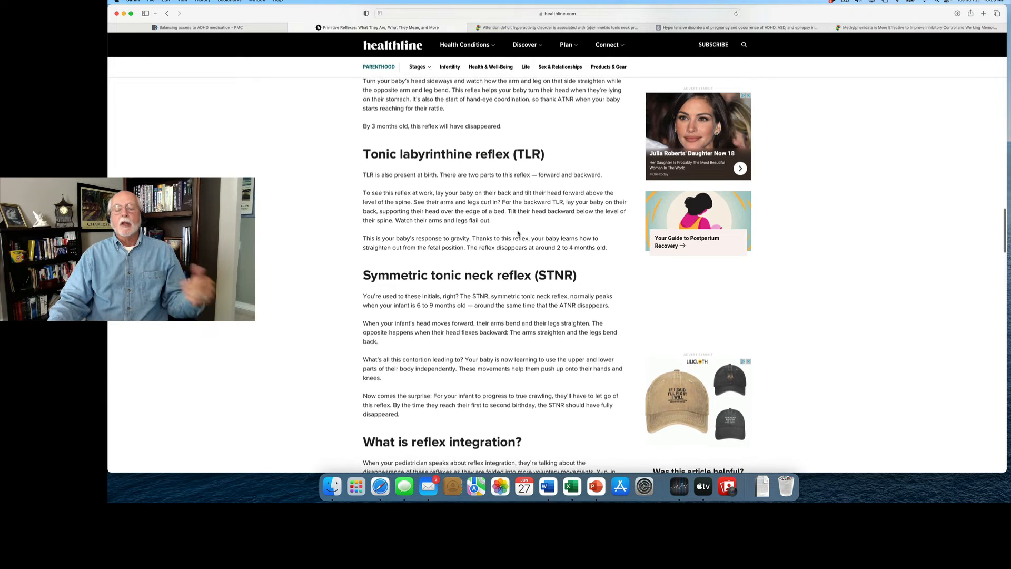
scroll("down", 3)
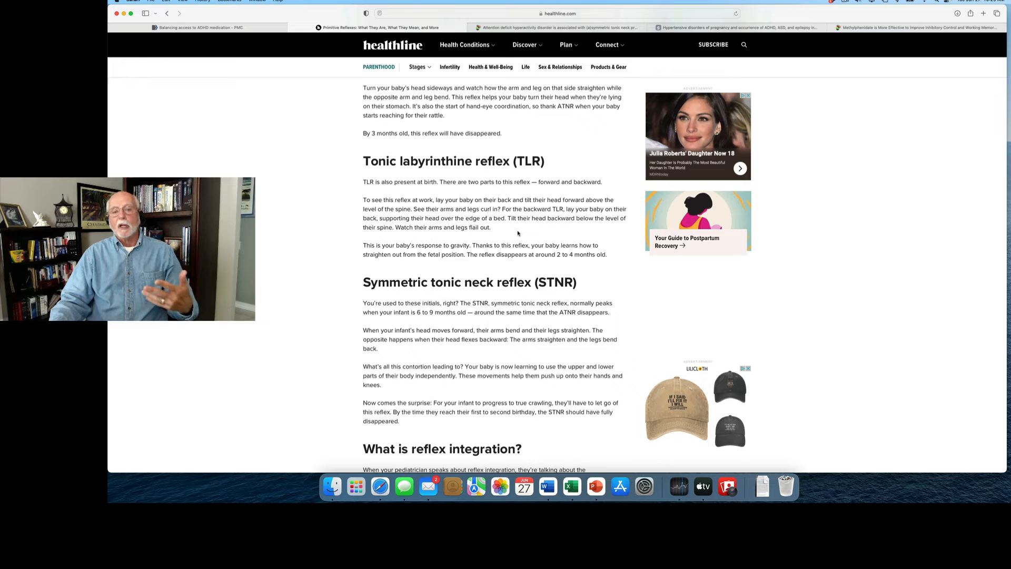
scroll("up", 3)
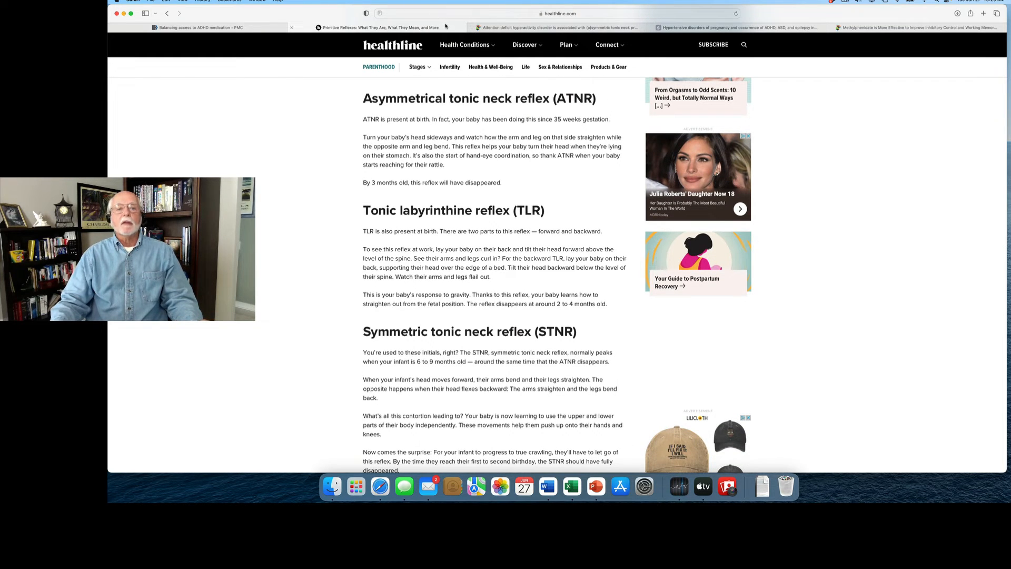
mouse_move(534, 25)
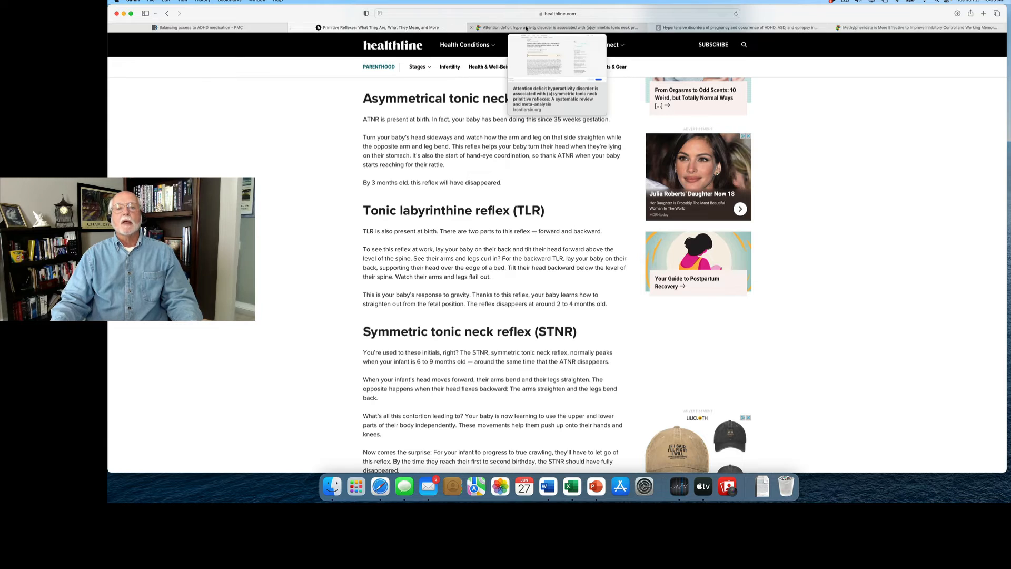
Switch back to the Frontiers ADHD–tonic neck primitive reflexes review tab, correlation finding still marked
left_click(556, 27)
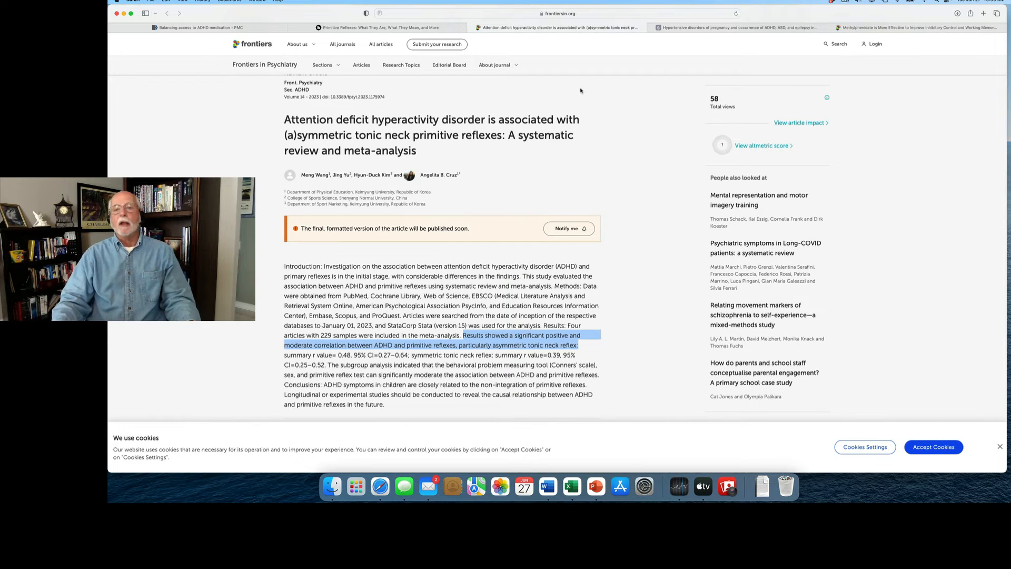
Switch to the ScienceDirect meta-analysis on hypertensive disorders of pregnancy and ADHD, ASD and epilepsy
left_click(740, 26)
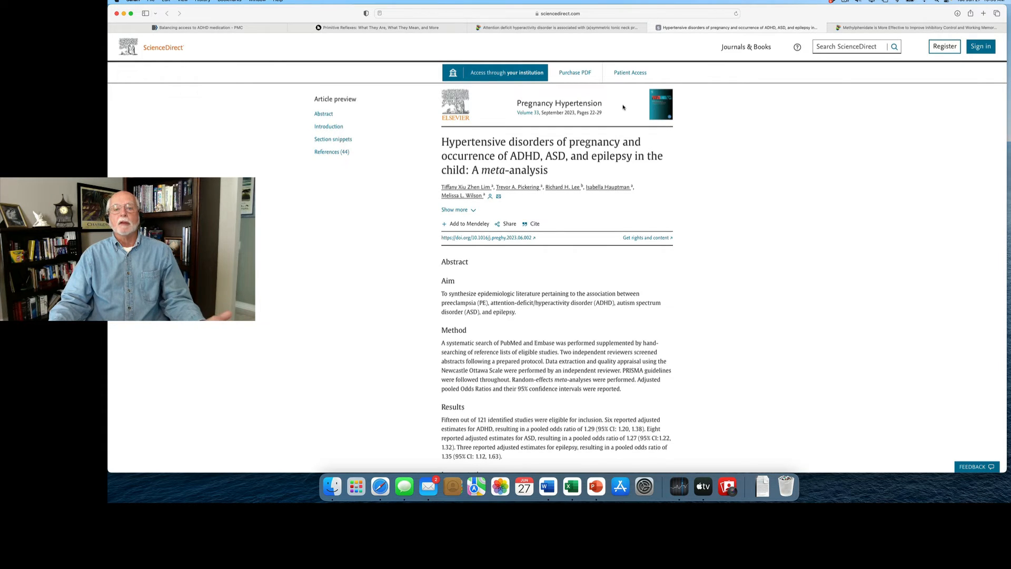
Scroll through the meta-analysis abstract into its introduction paragraph on preeclampsia's offspring effects
scroll("down", 3)
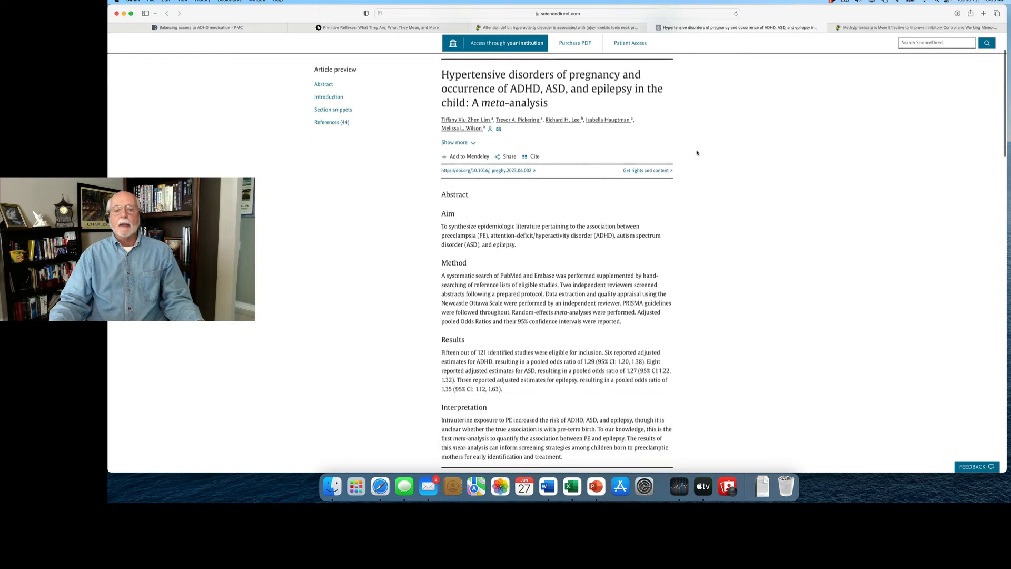
scroll("down", 3)
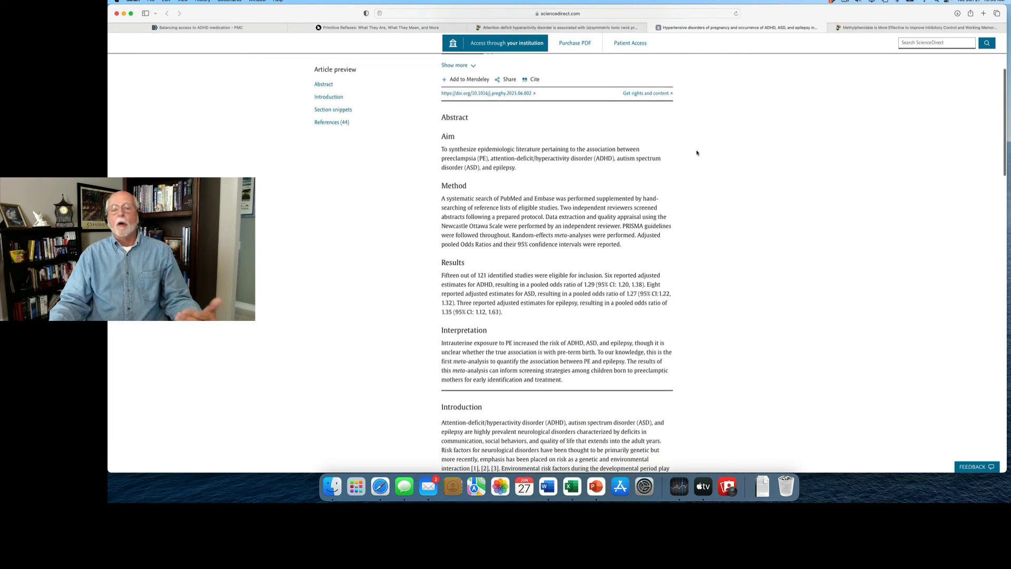
scroll("down", 3)
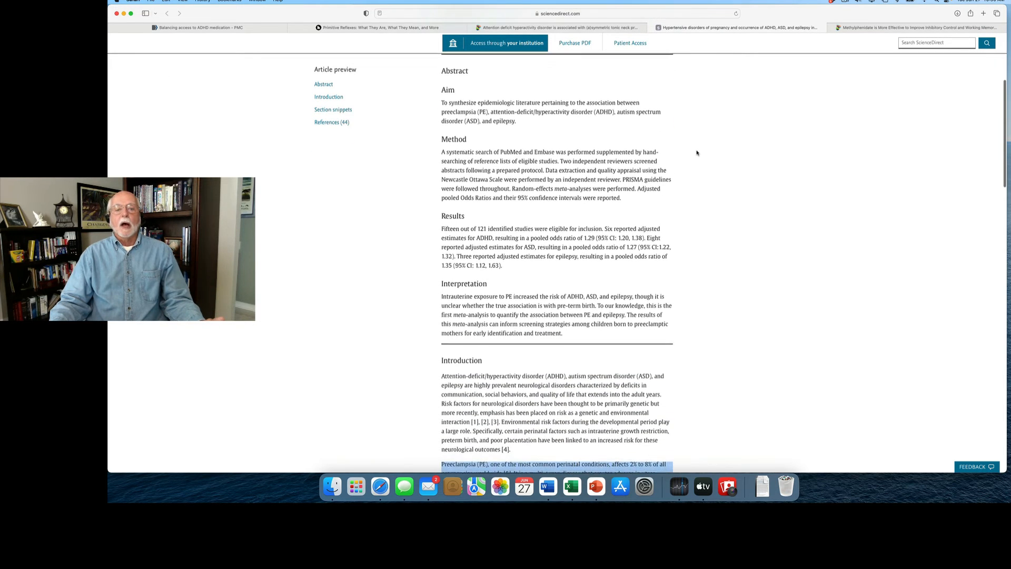
scroll("up", 3)
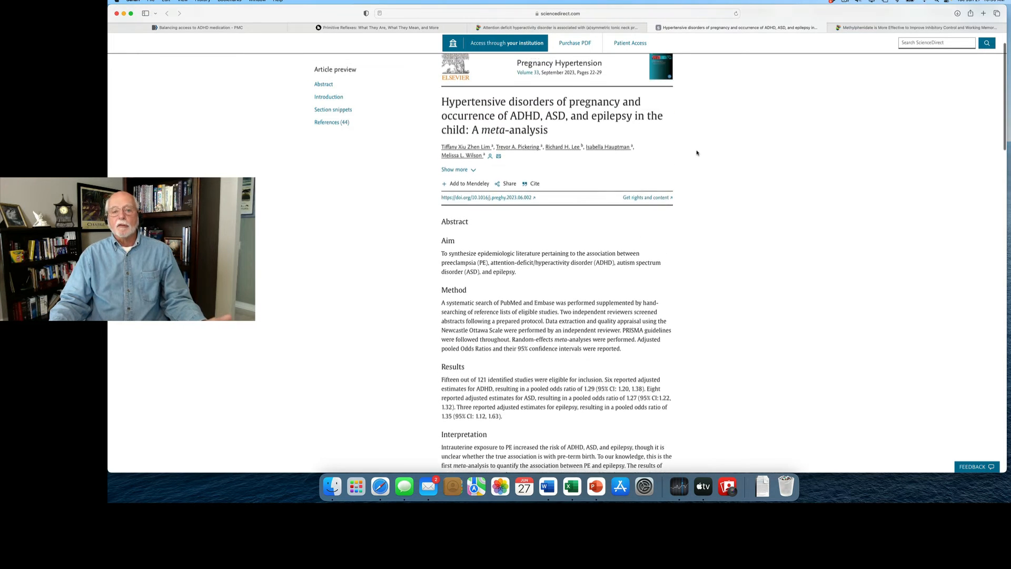
scroll("down", 3)
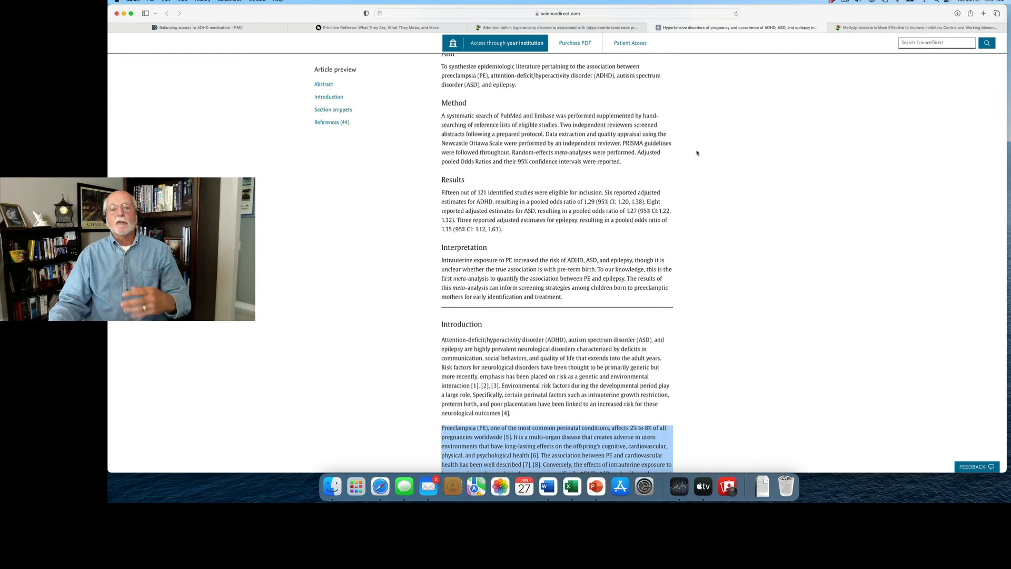
scroll("down", 3)
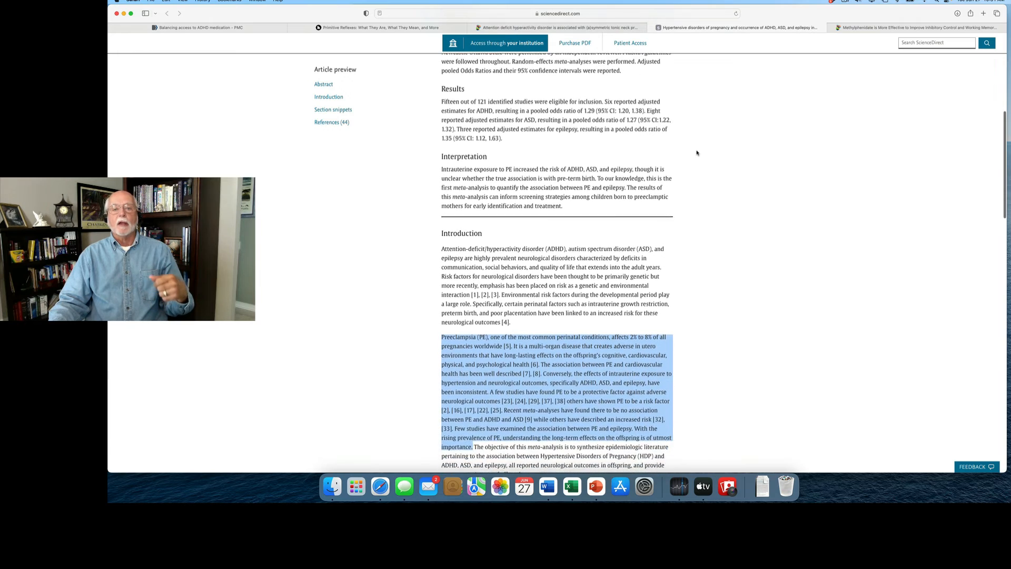
Adjust the view so the abstract's Method, Results and Interpretation sit above the marked introduction
scroll("down", 3)
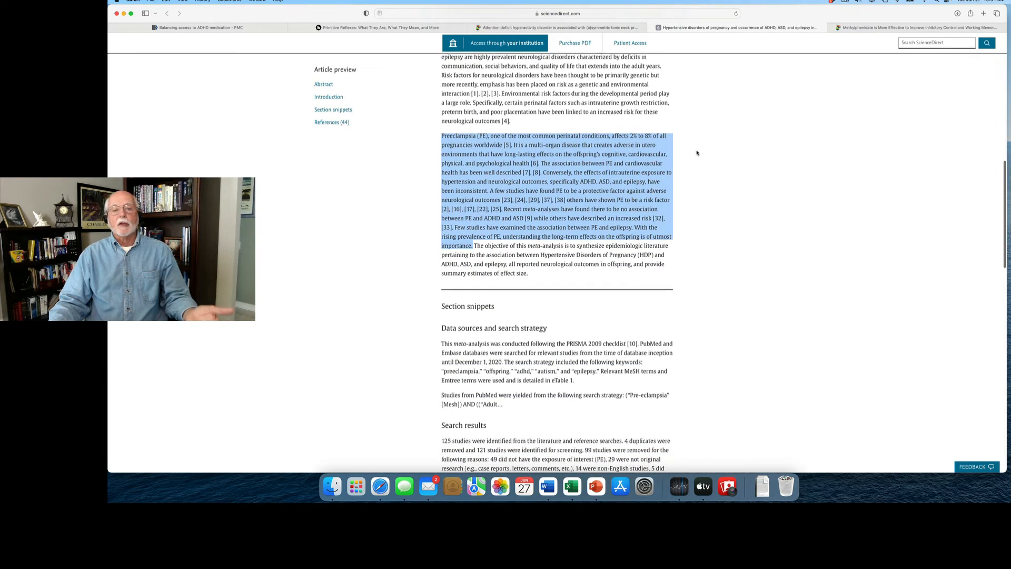
scroll("down", 3)
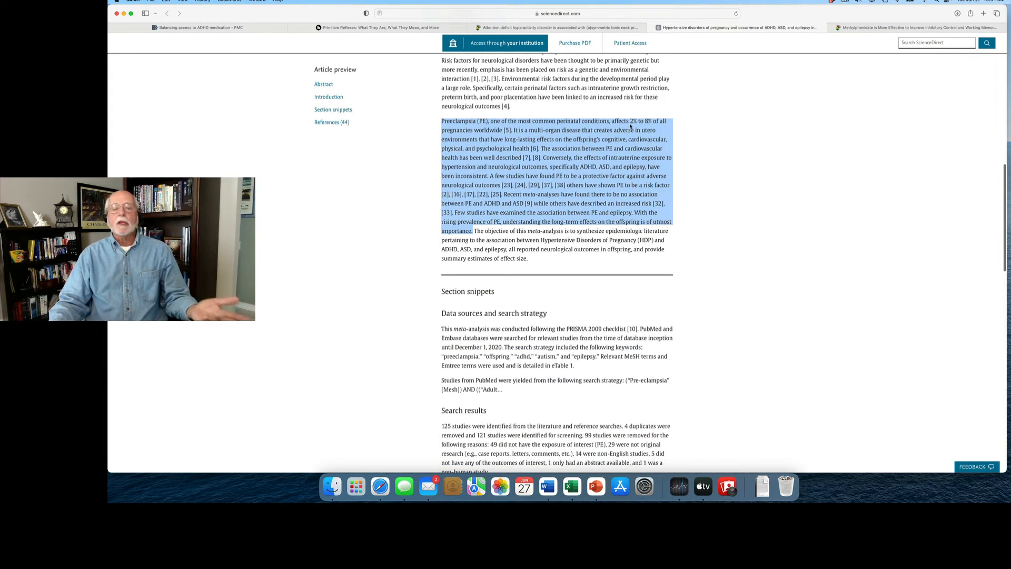
mouse_move(696, 130)
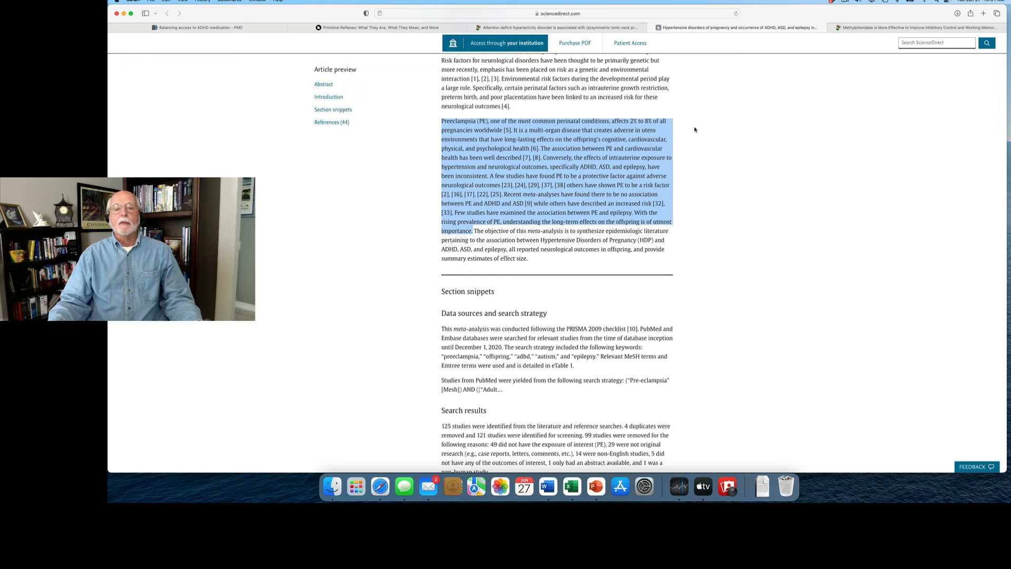
scroll("down", 3)
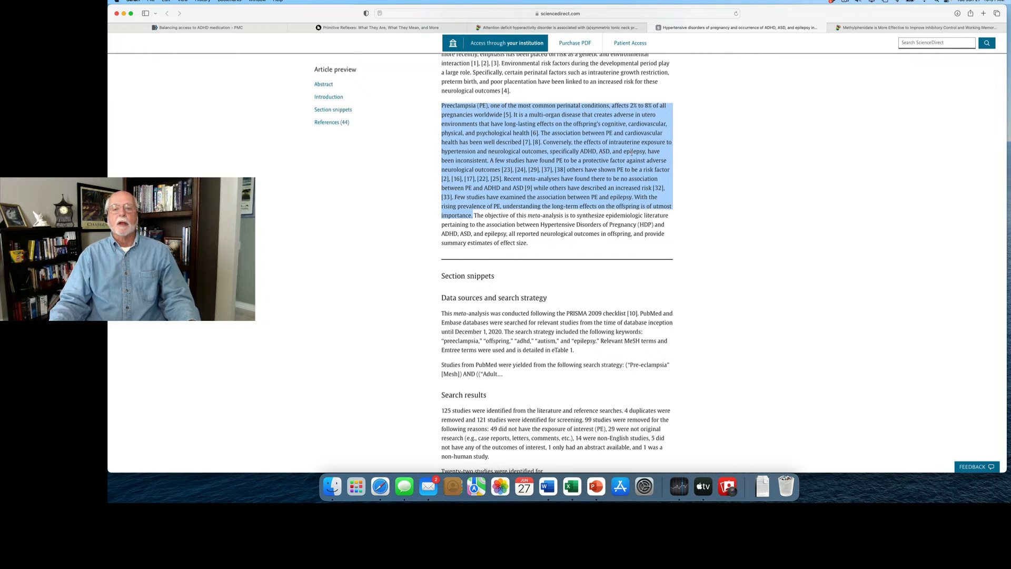
scroll("down", 3)
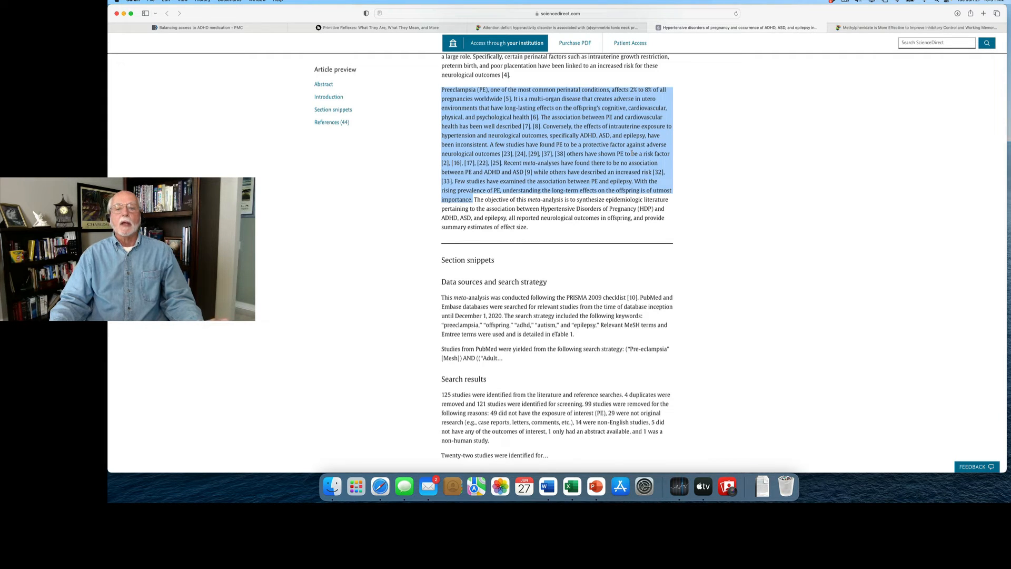
scroll("down", 3)
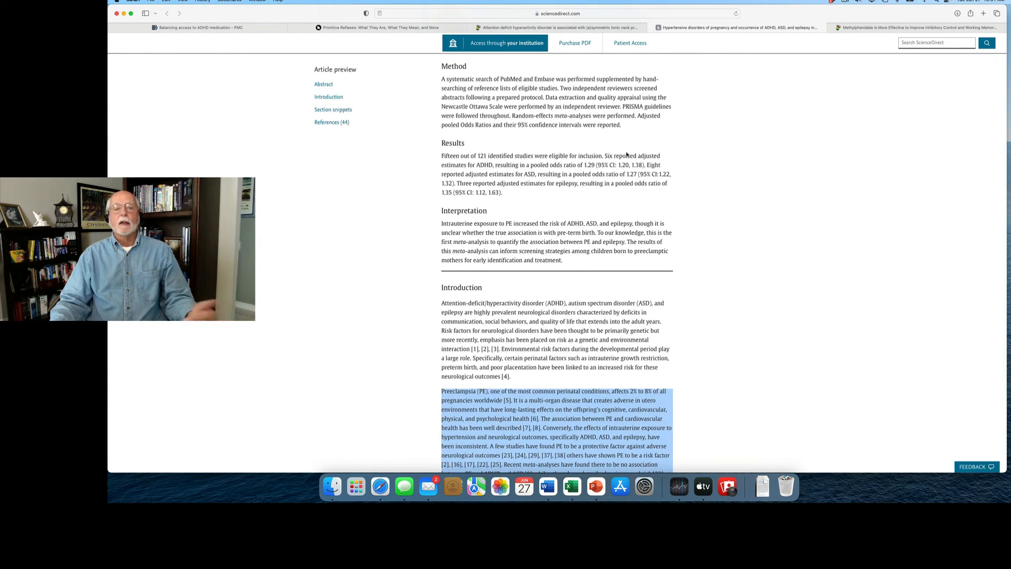
mouse_move(585, 197)
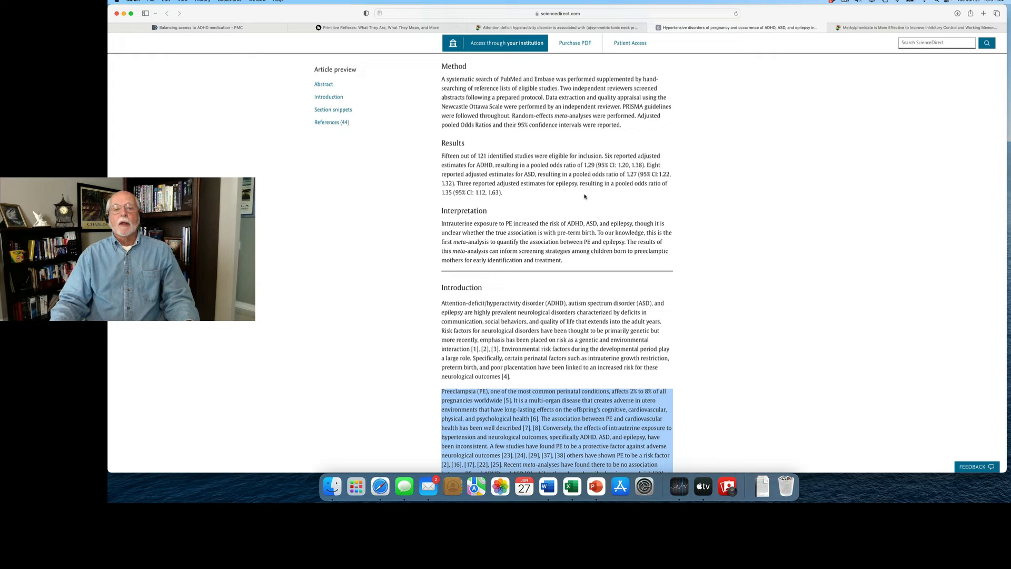
mouse_move(613, 166)
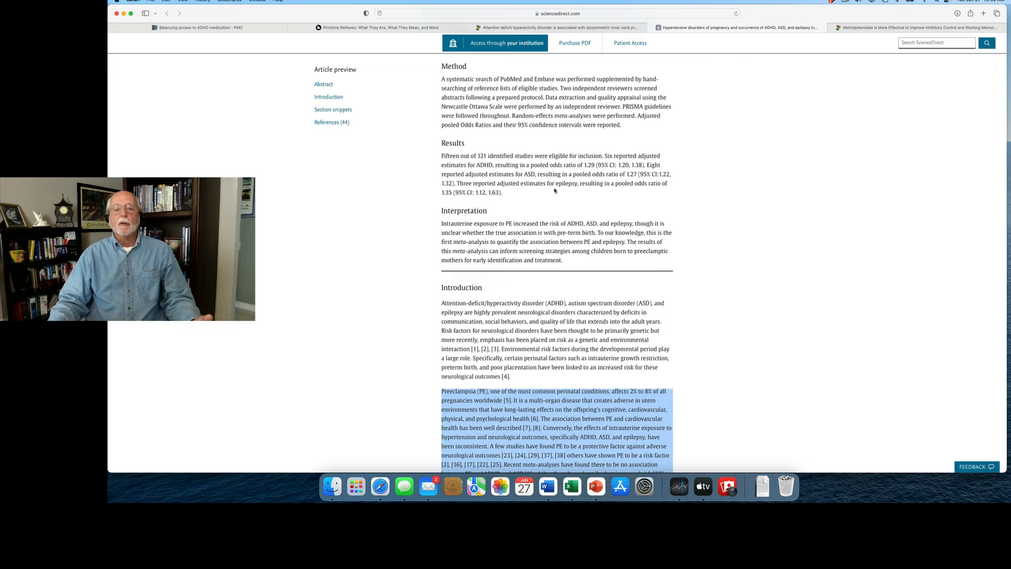
mouse_move(632, 180)
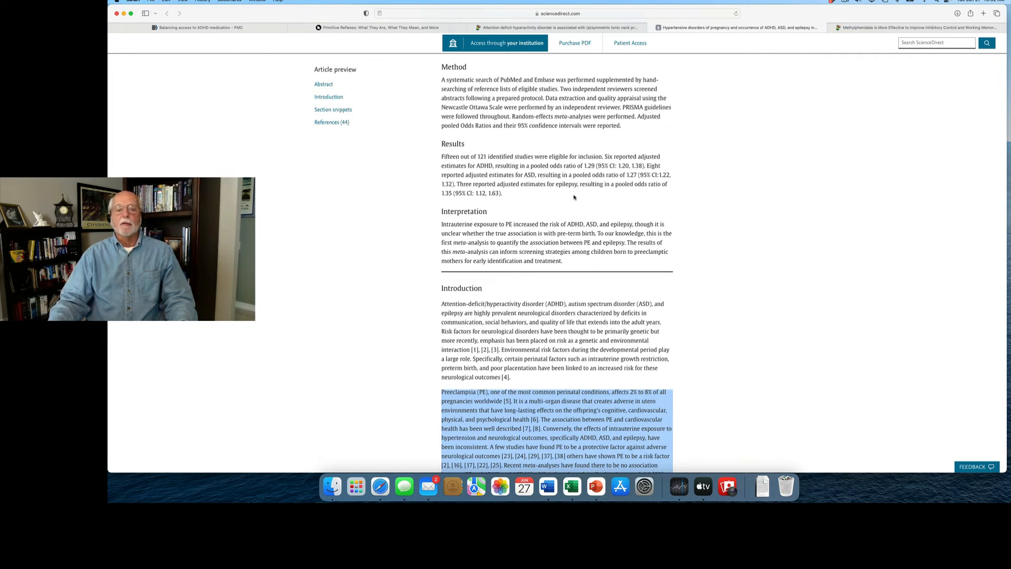
scroll("down", 3)
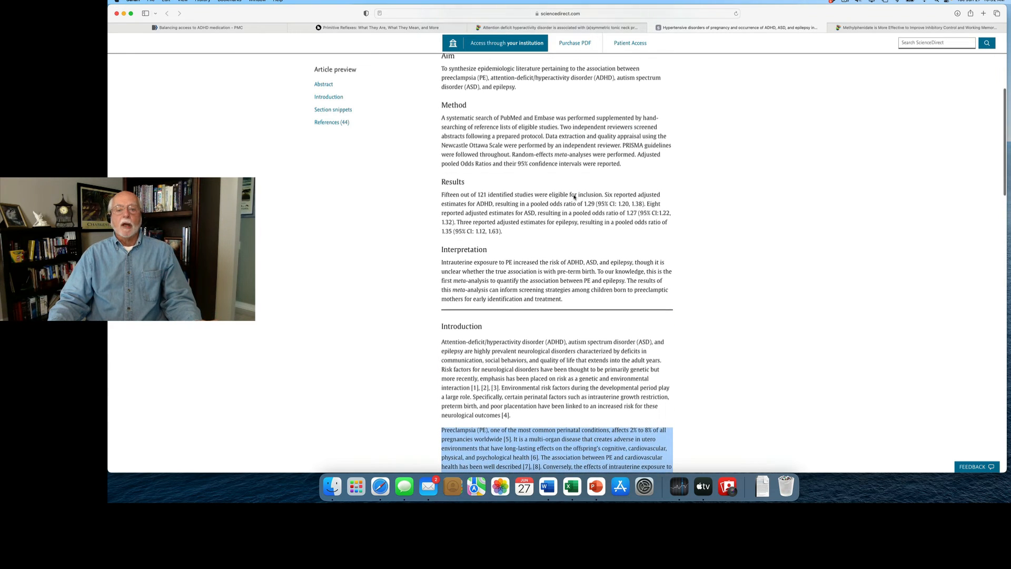
scroll("down", 3)
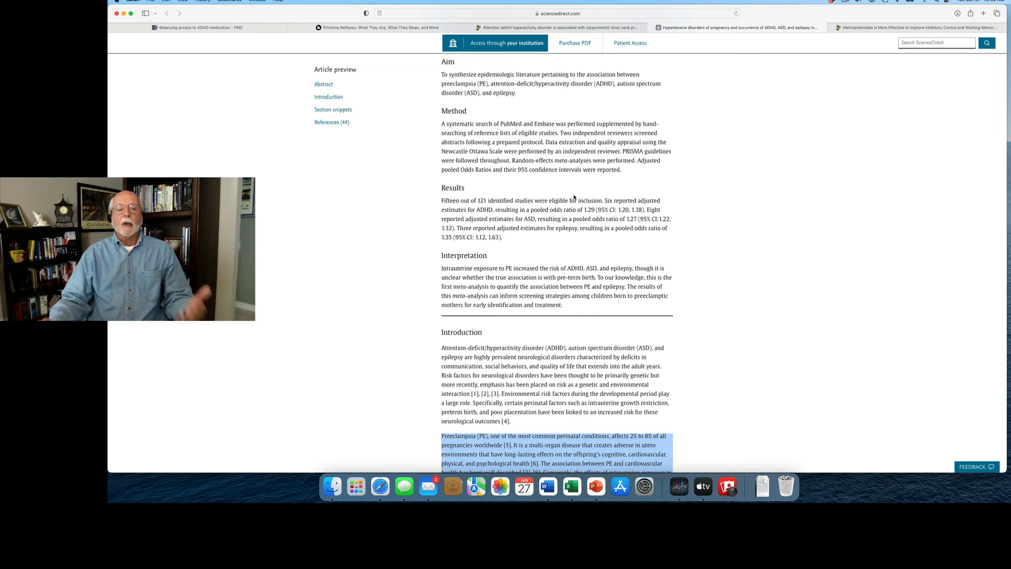
scroll("down", 3)
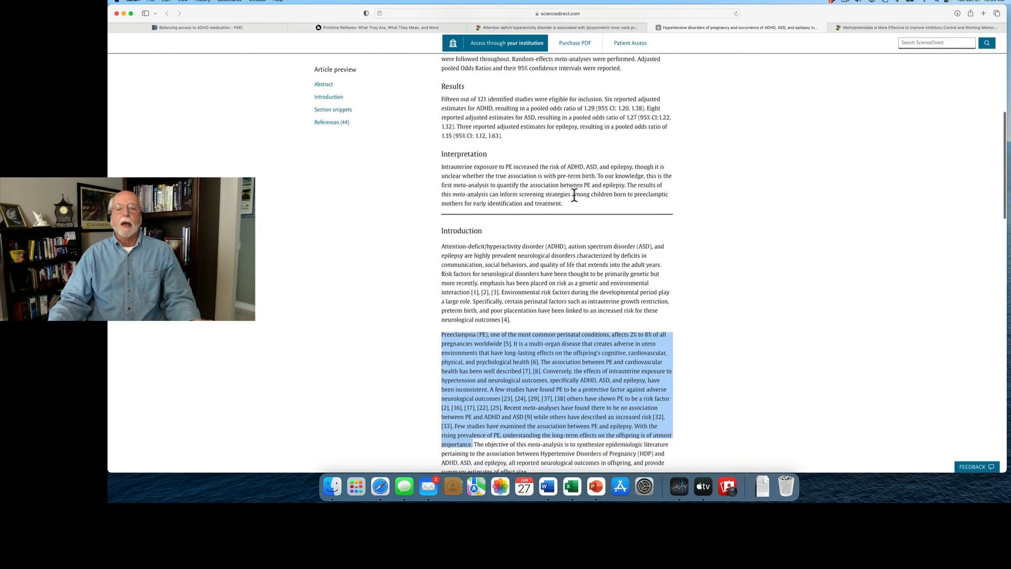
Return to the article top showing its title, authors and the abstract's Aim, Method and Results
scroll("down", 3)
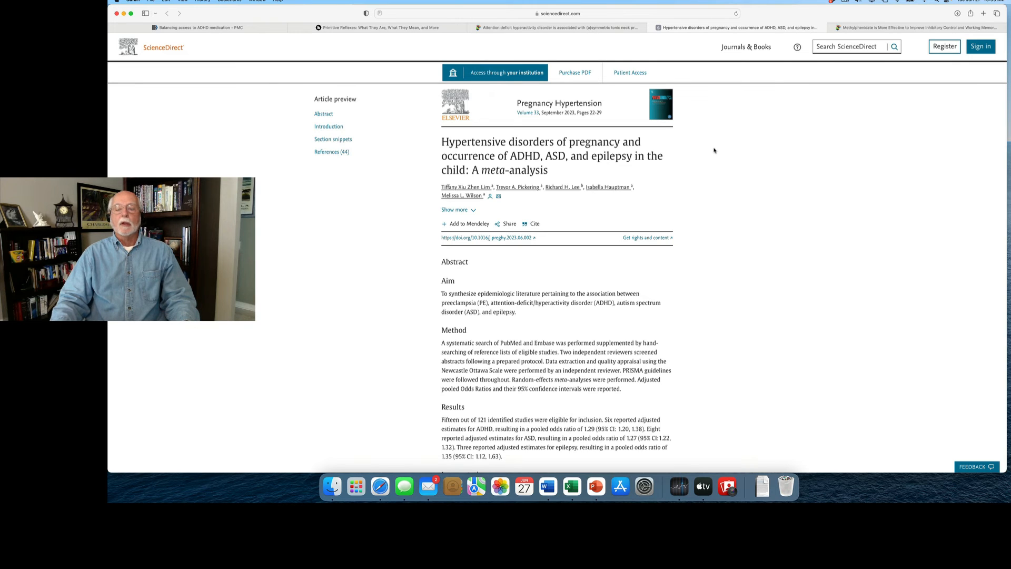
Switch to the Frontiers methylphenidate versus tDCS ADHD study tab and scroll its full abstract into view
left_click(913, 28)
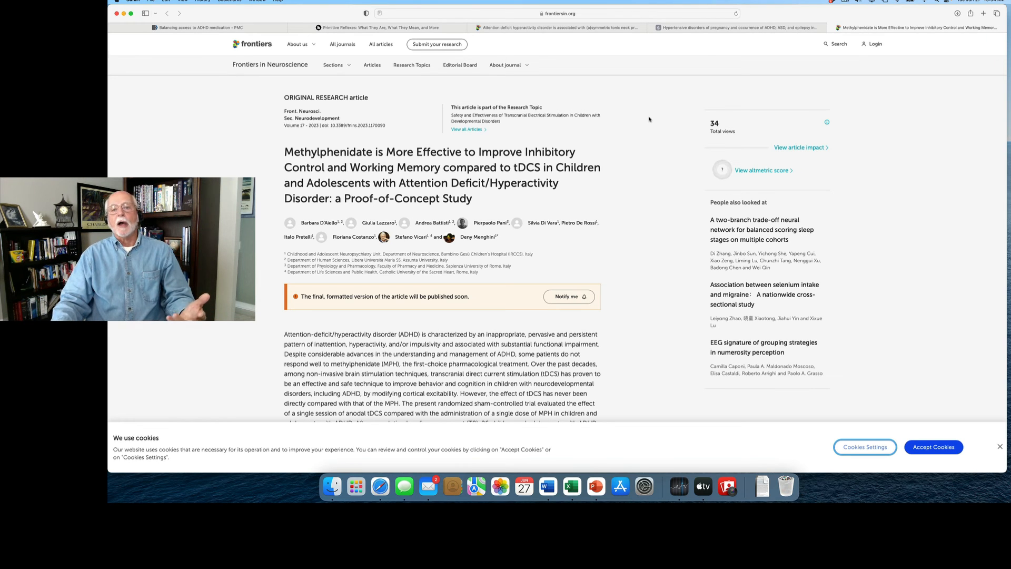
scroll("down", 3)
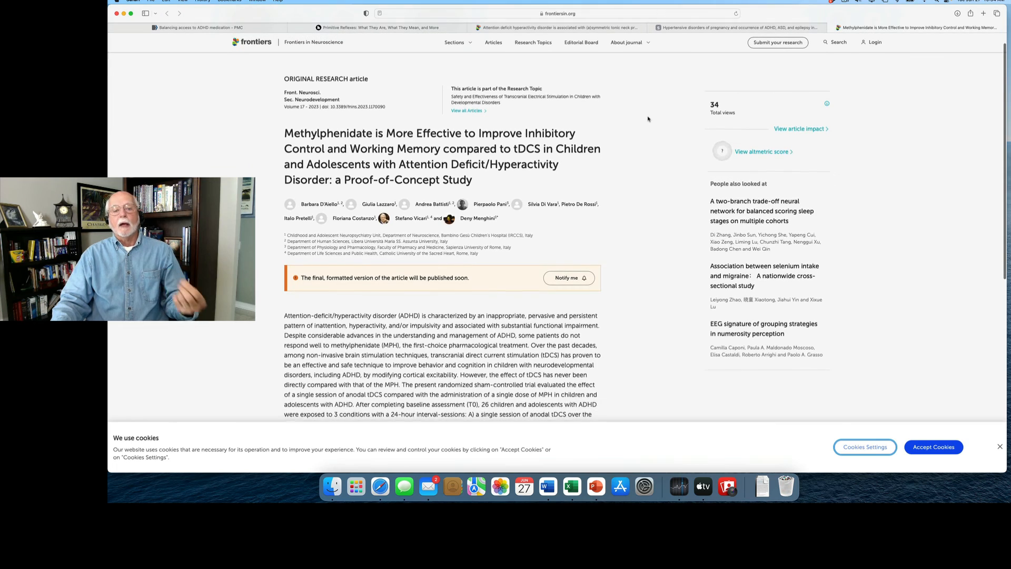
scroll("down", 3)
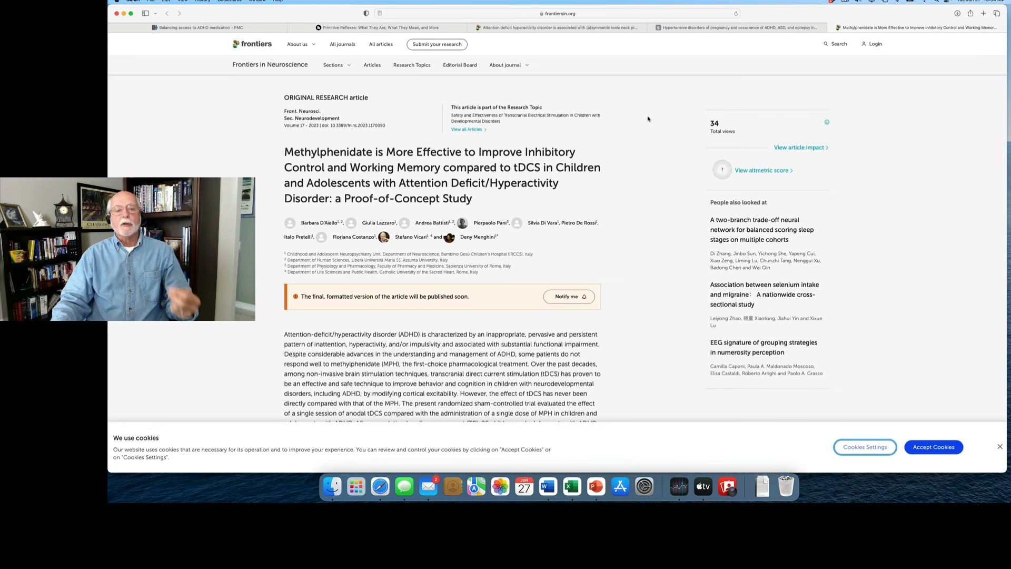
scroll("down", 3)
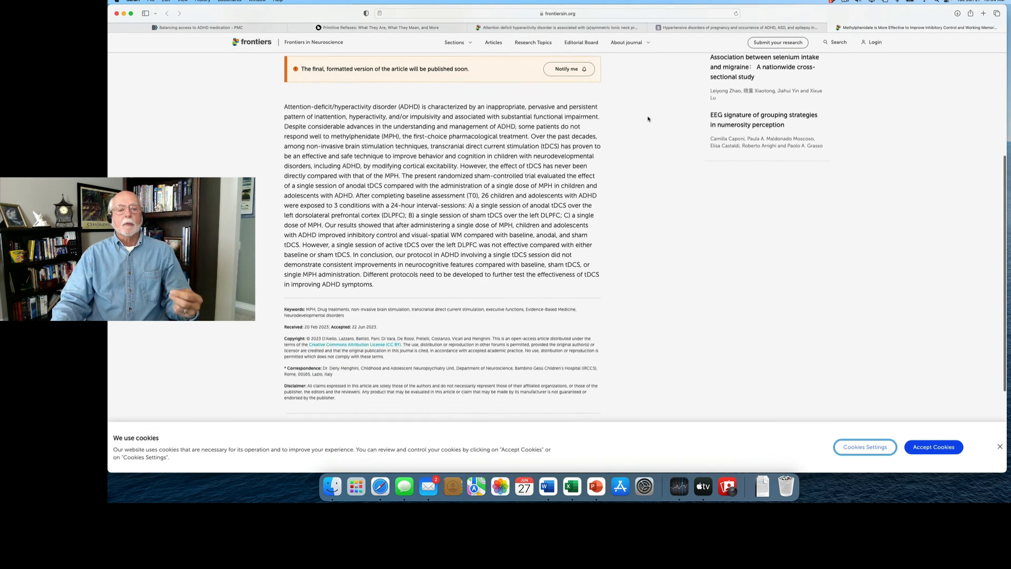
Adjust the page so the study's title and authors sit above the abstract's opening half
scroll("down", 3)
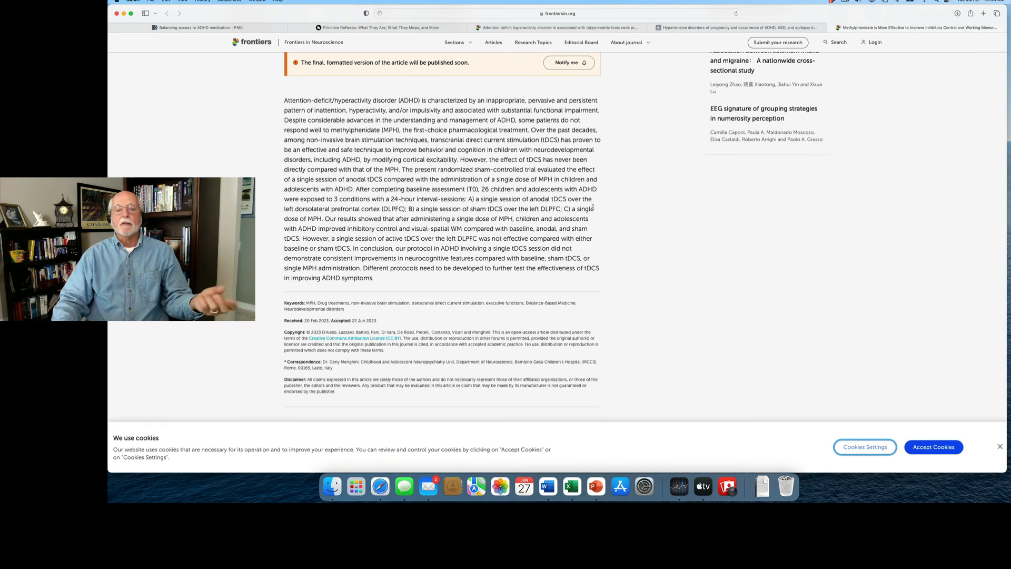
mouse_move(603, 208)
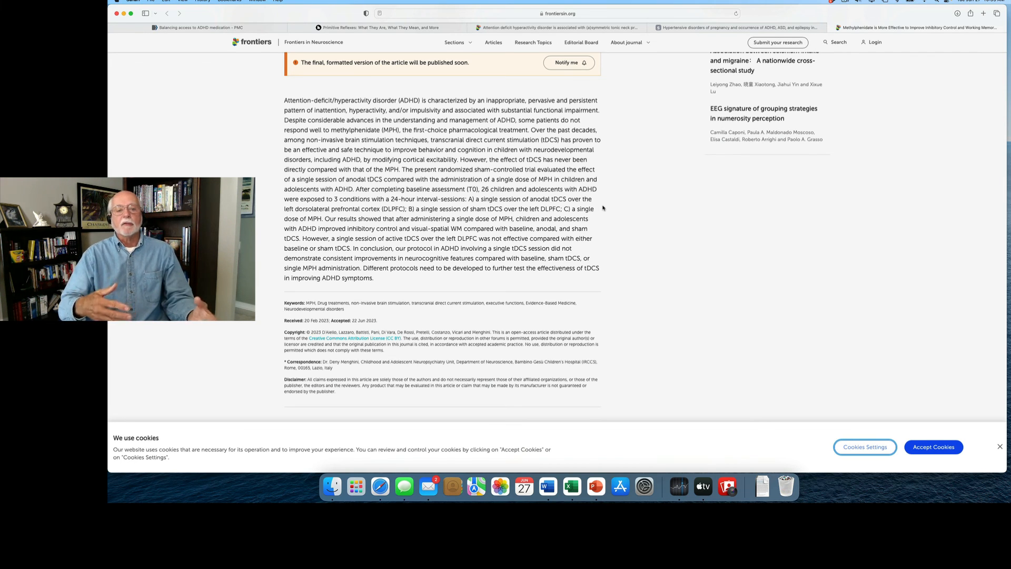
scroll("down", 3)
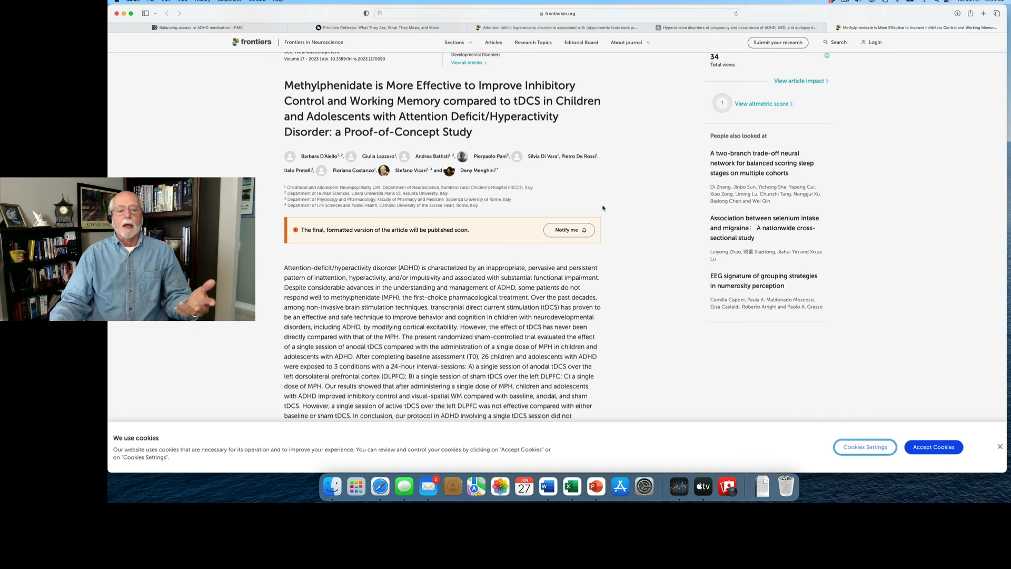
Scroll back to the ORIGINAL RESEARCH header above the methylphenidate vs tDCS article title
scroll("down", 3)
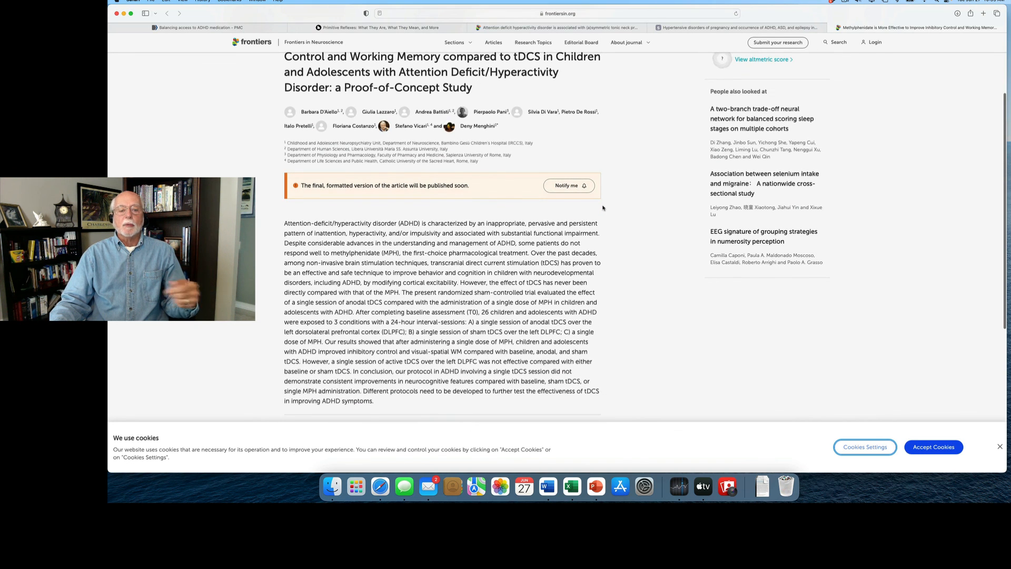
scroll("down", 3)
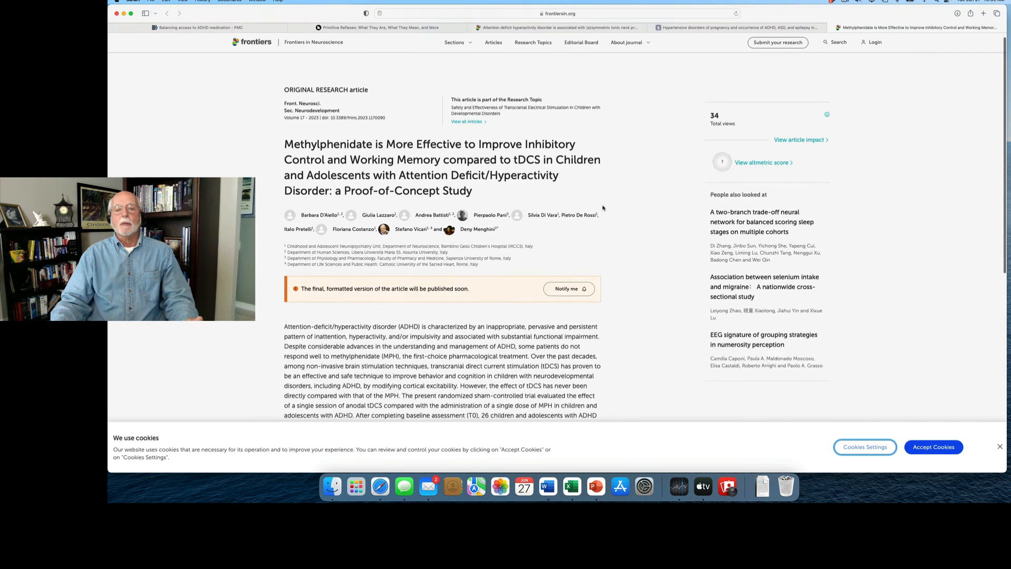
scroll("down", 3)
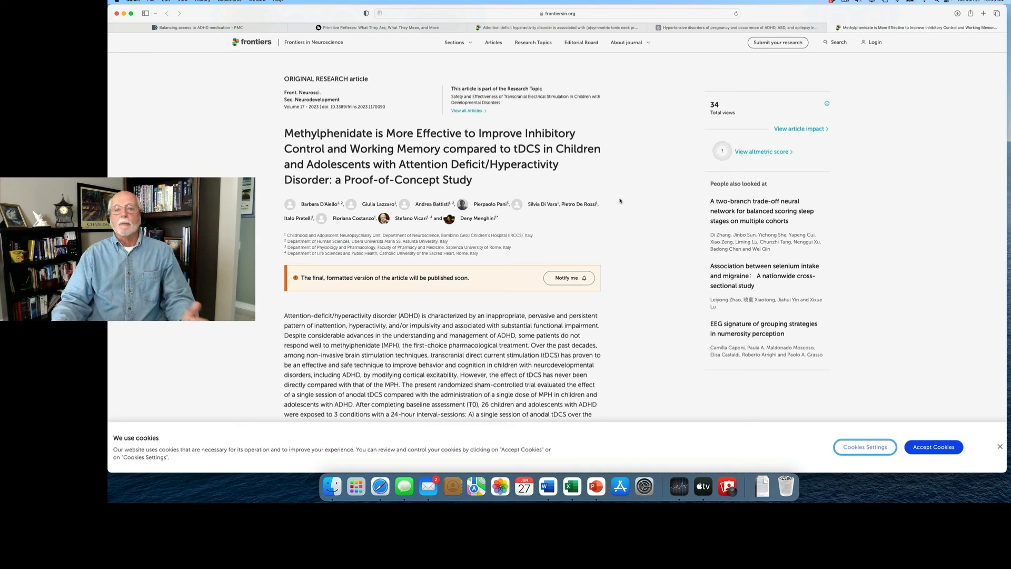
mouse_move(630, 193)
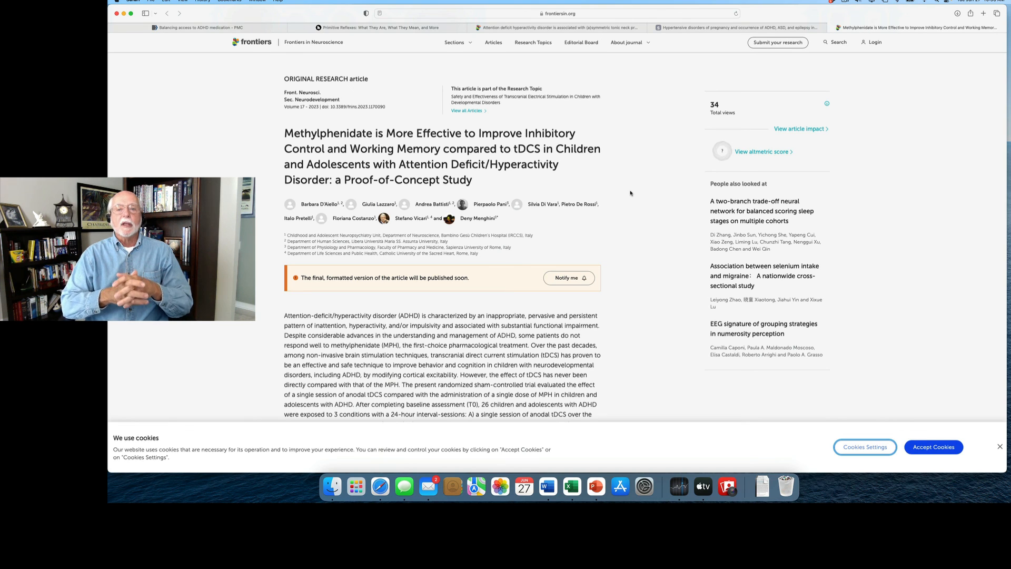
mouse_move(721, 62)
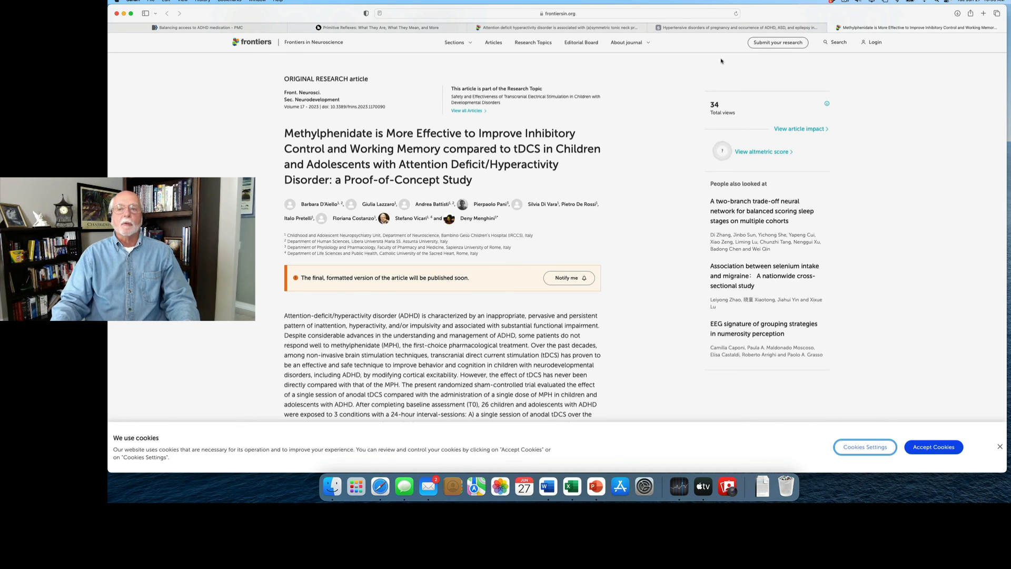